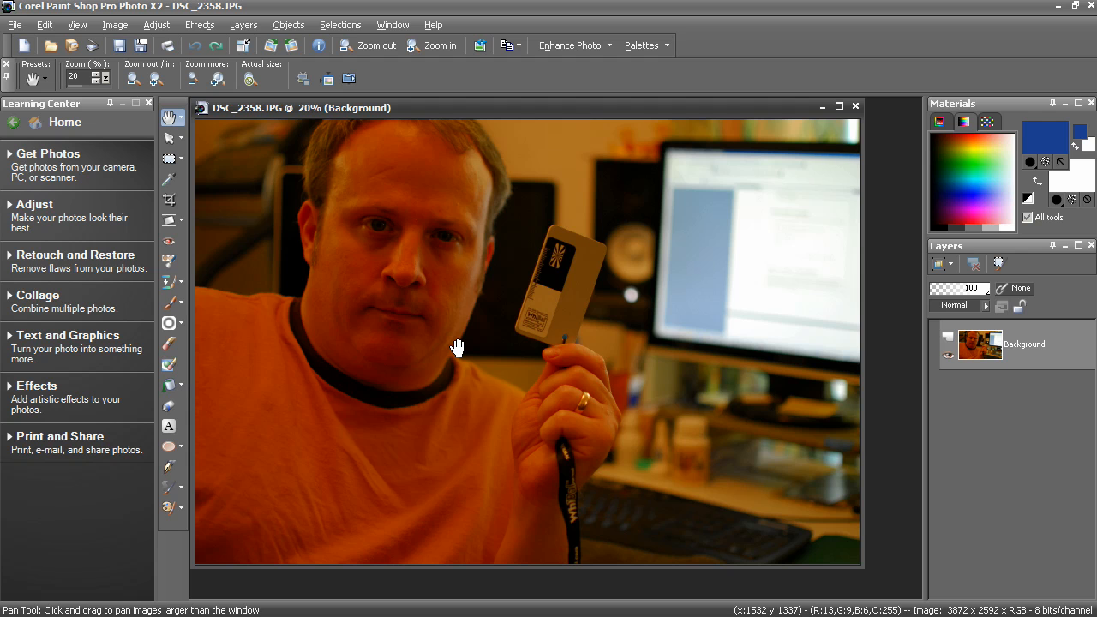
mouse_move(505, 312)
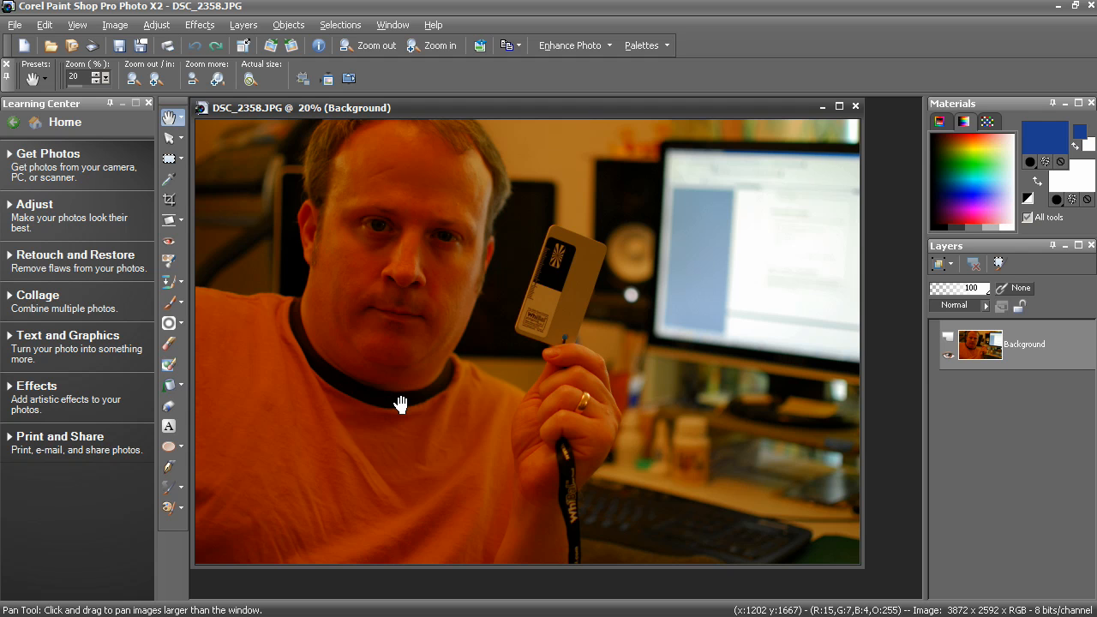
- Open Adjust > Smart Photo Fix to preview suggested corrections on the orange photo
left_click_drag(401, 403, 567, 305)
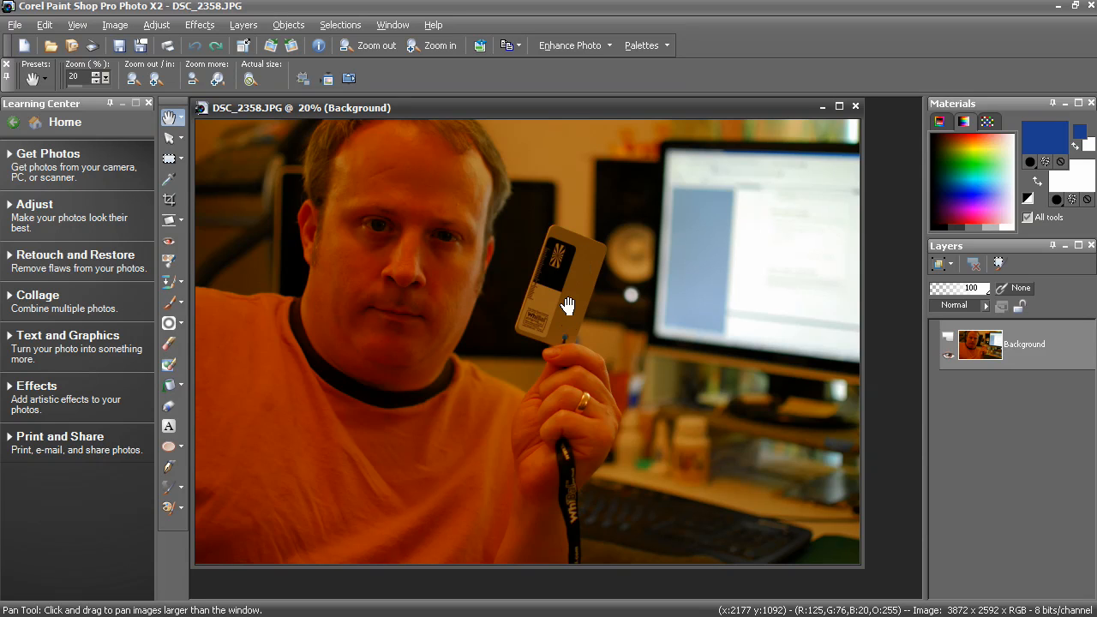
mouse_move(572, 306)
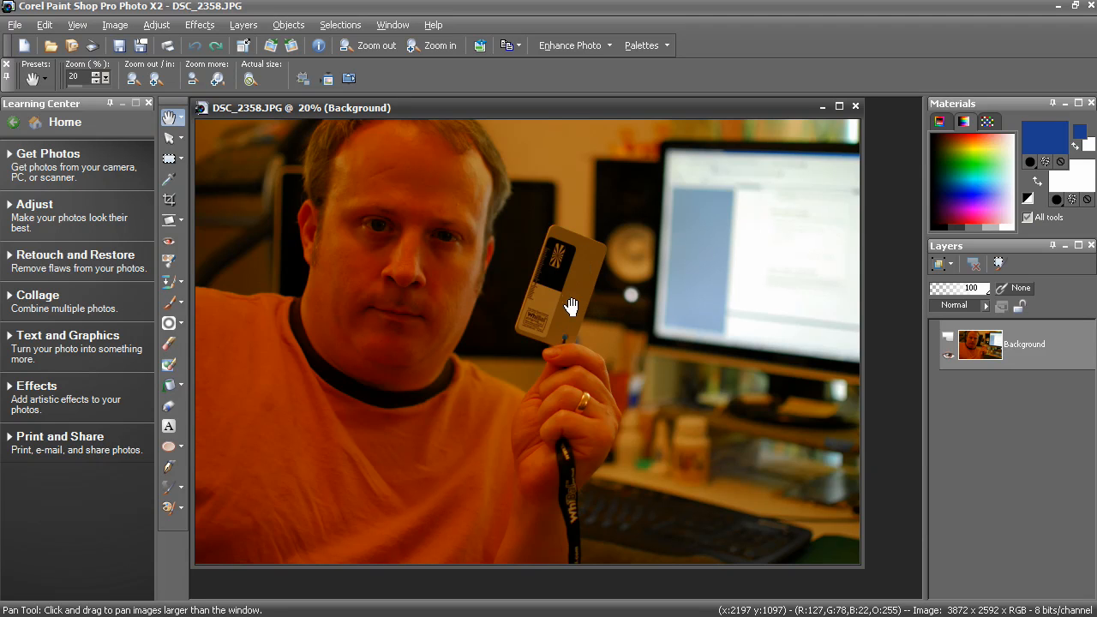
mouse_move(642, 278)
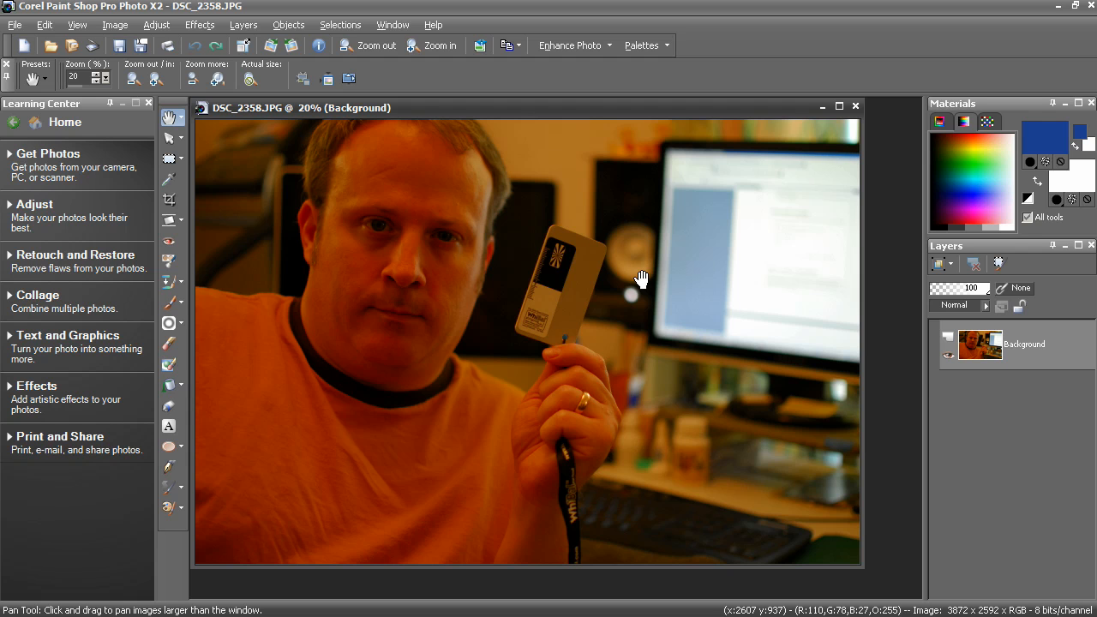
mouse_move(582, 307)
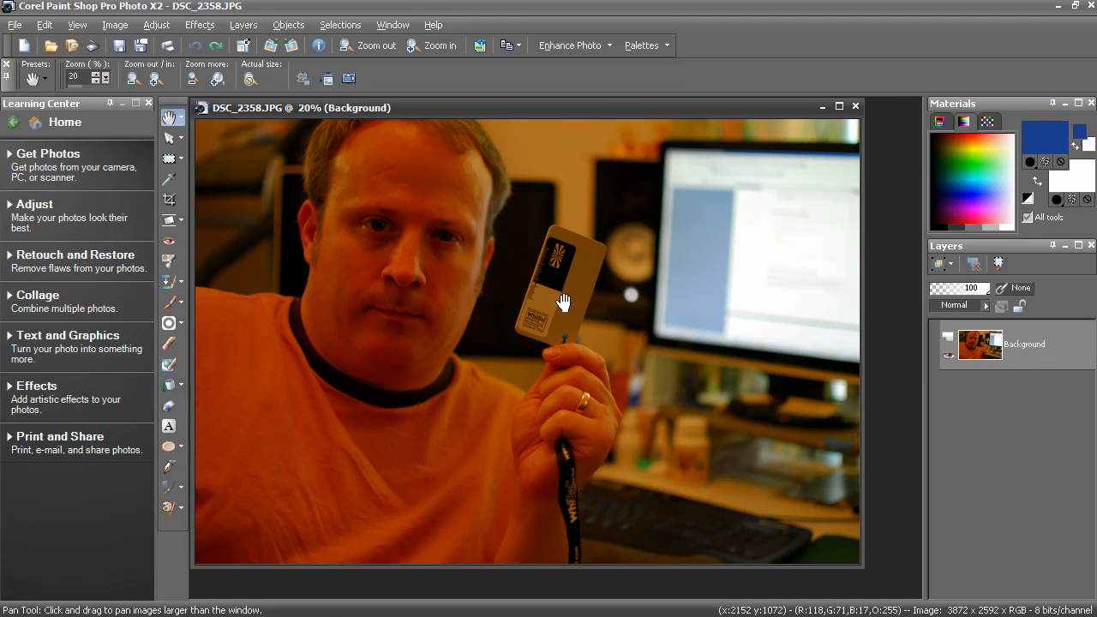
mouse_move(505, 307)
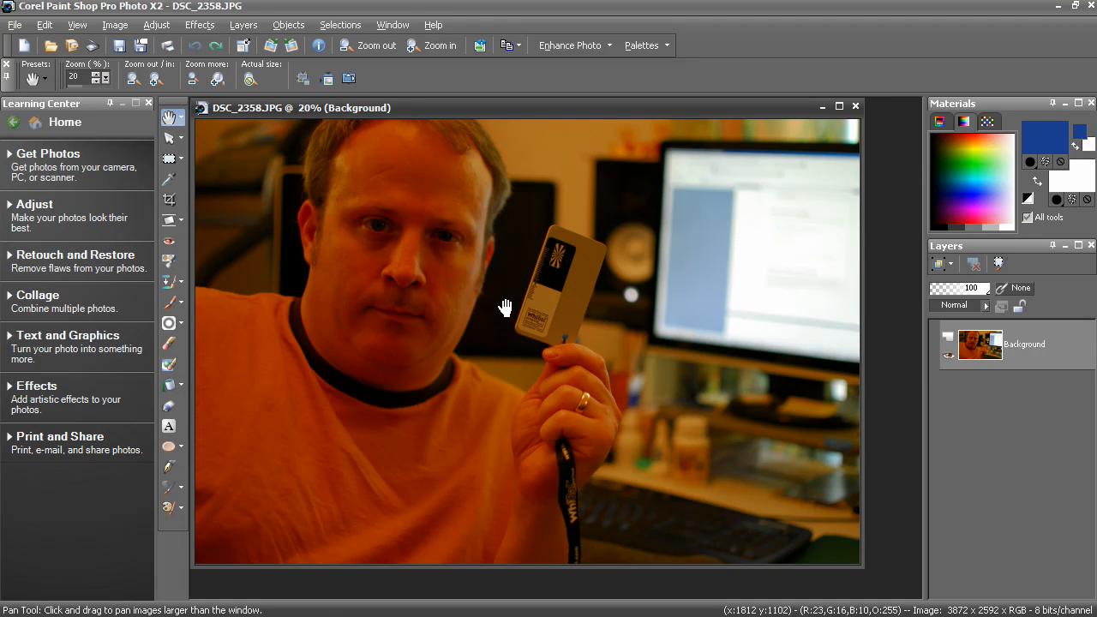
mouse_move(541, 299)
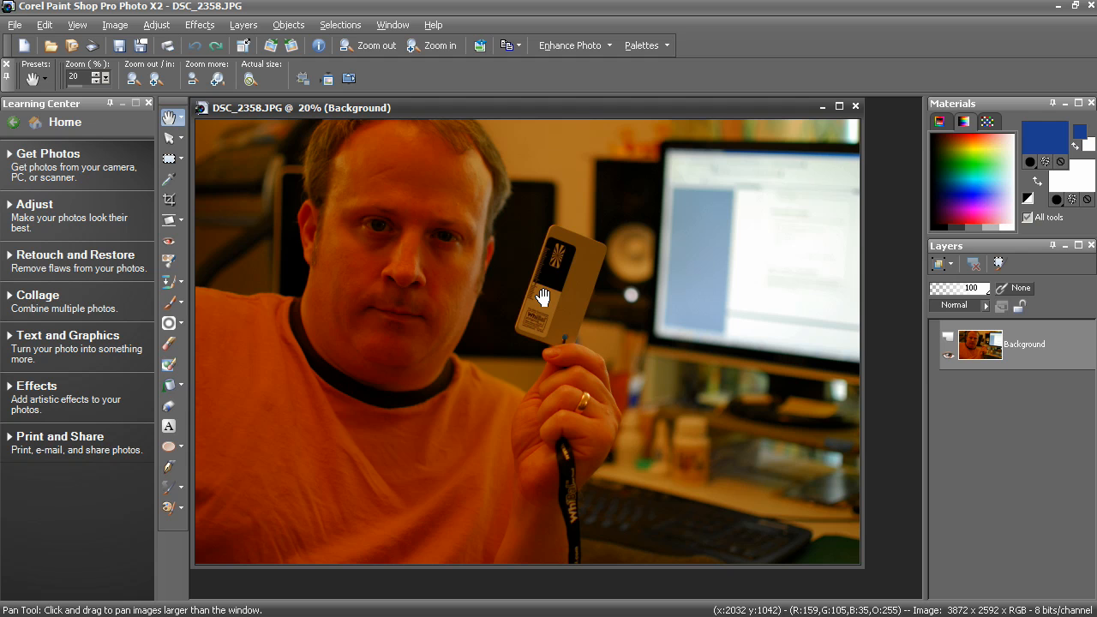
mouse_move(517, 290)
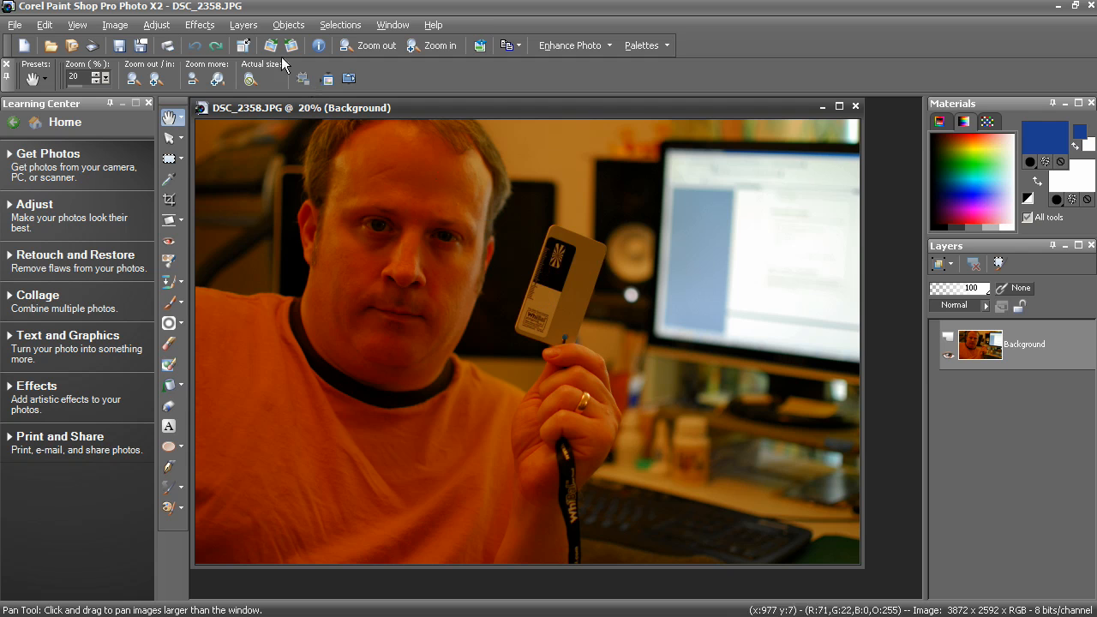
left_click(157, 24)
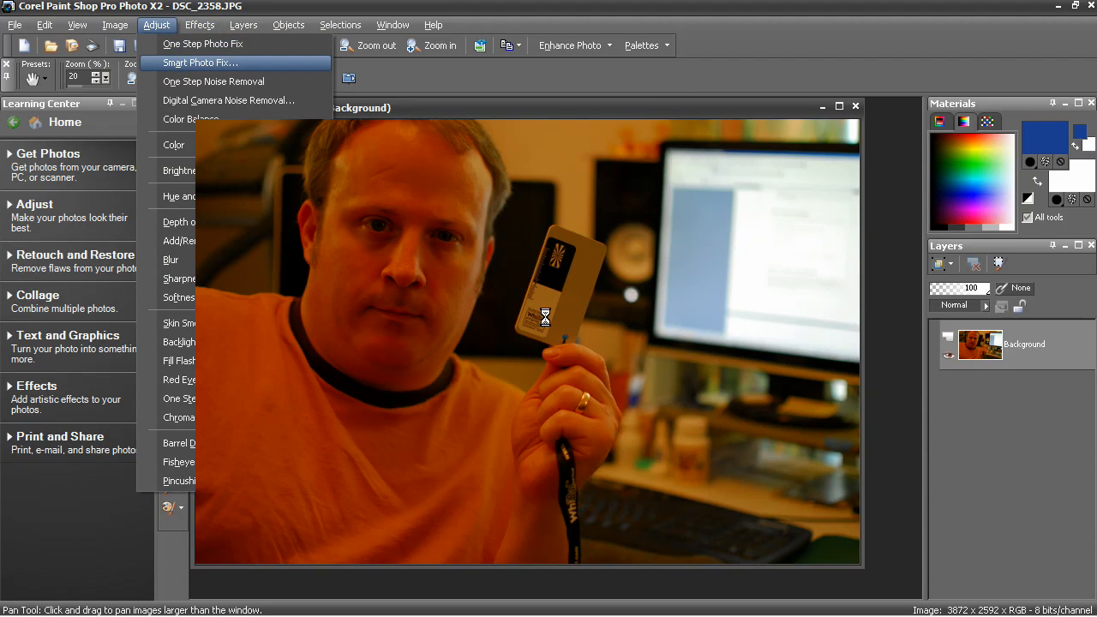
left_click(200, 63)
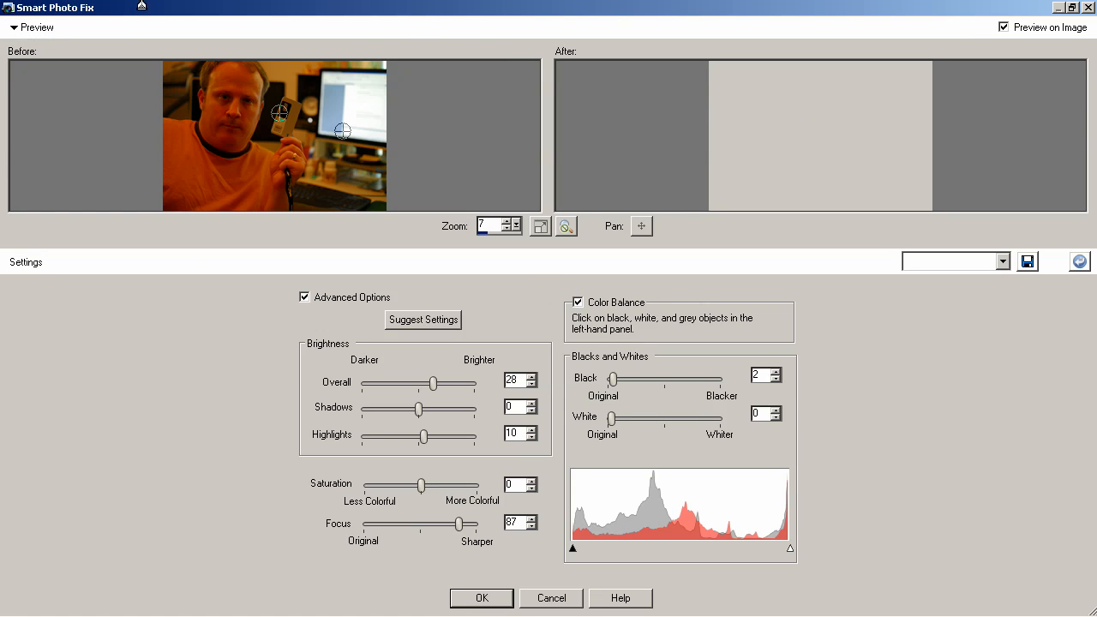
left_click(220, 90)
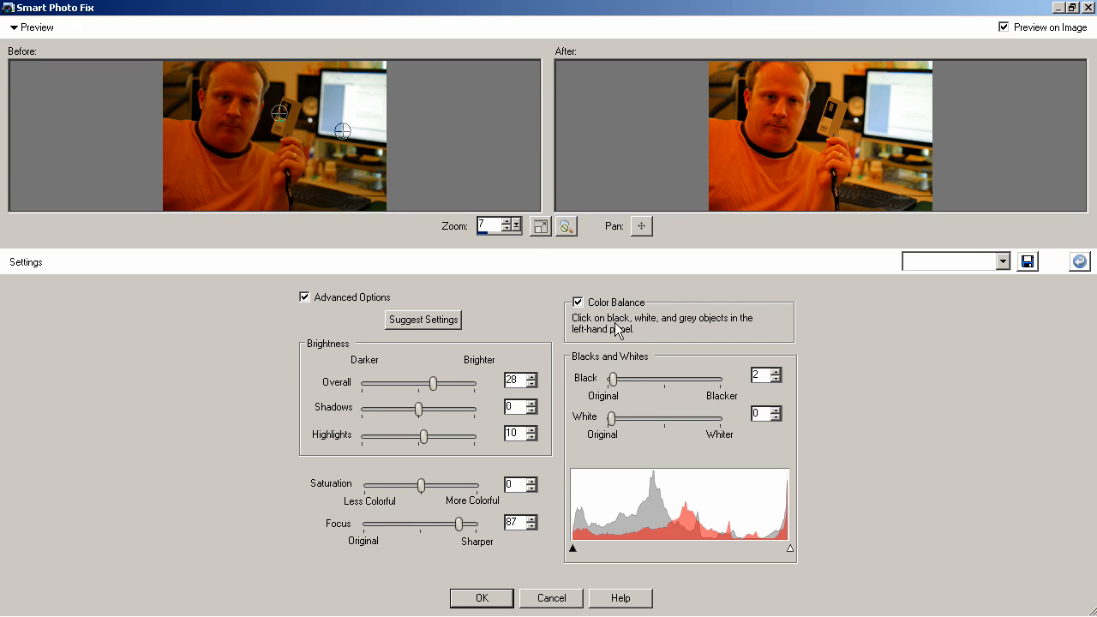
mouse_move(743, 332)
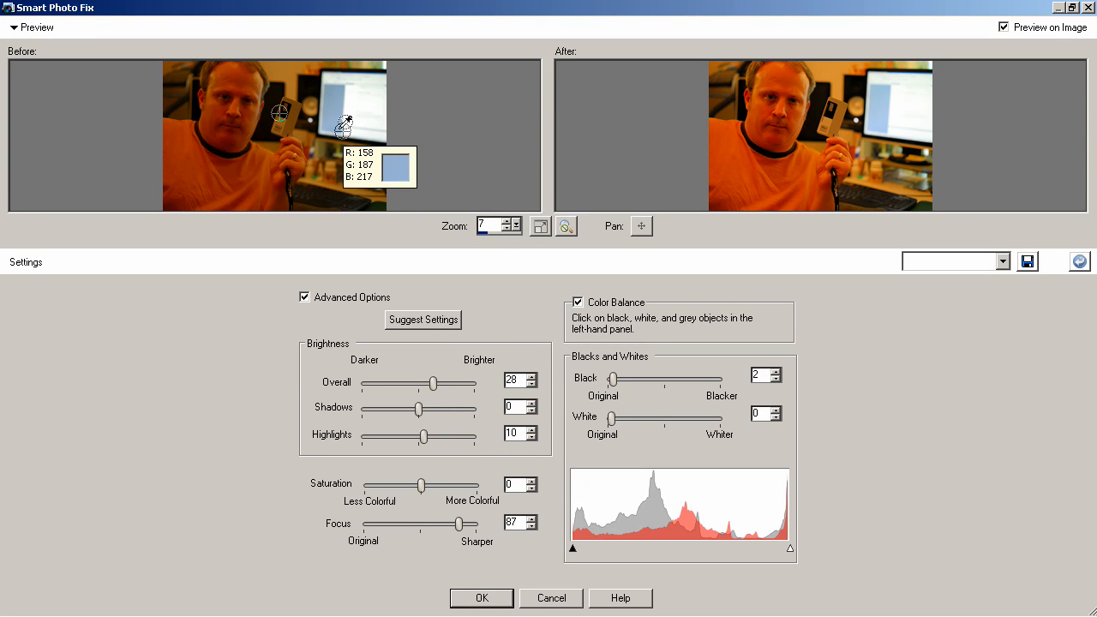
mouse_move(358, 113)
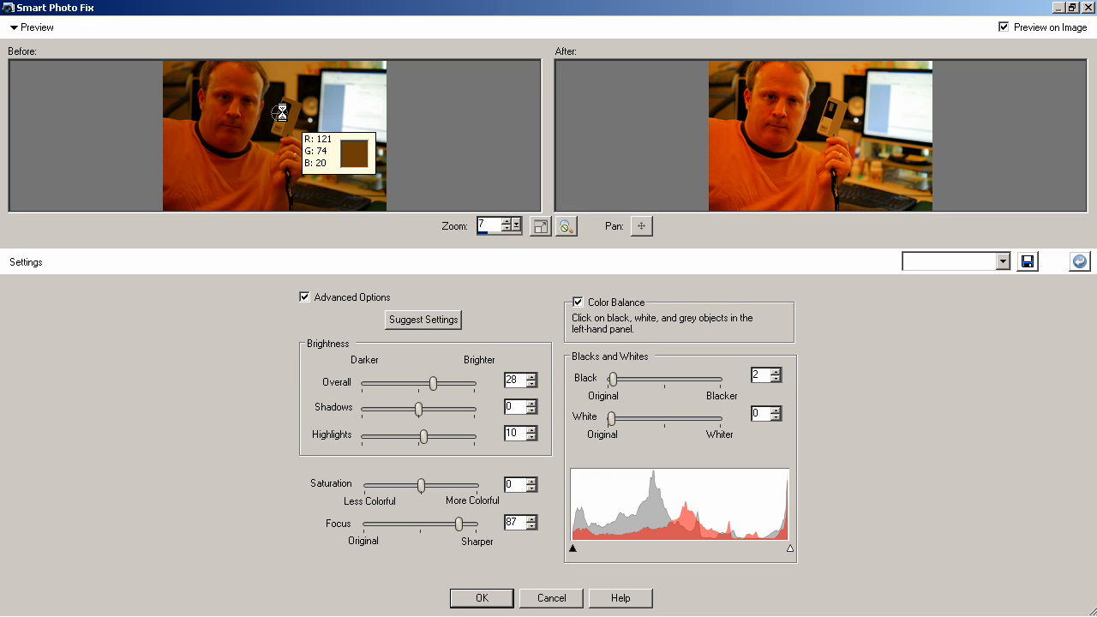
mouse_move(322, 115)
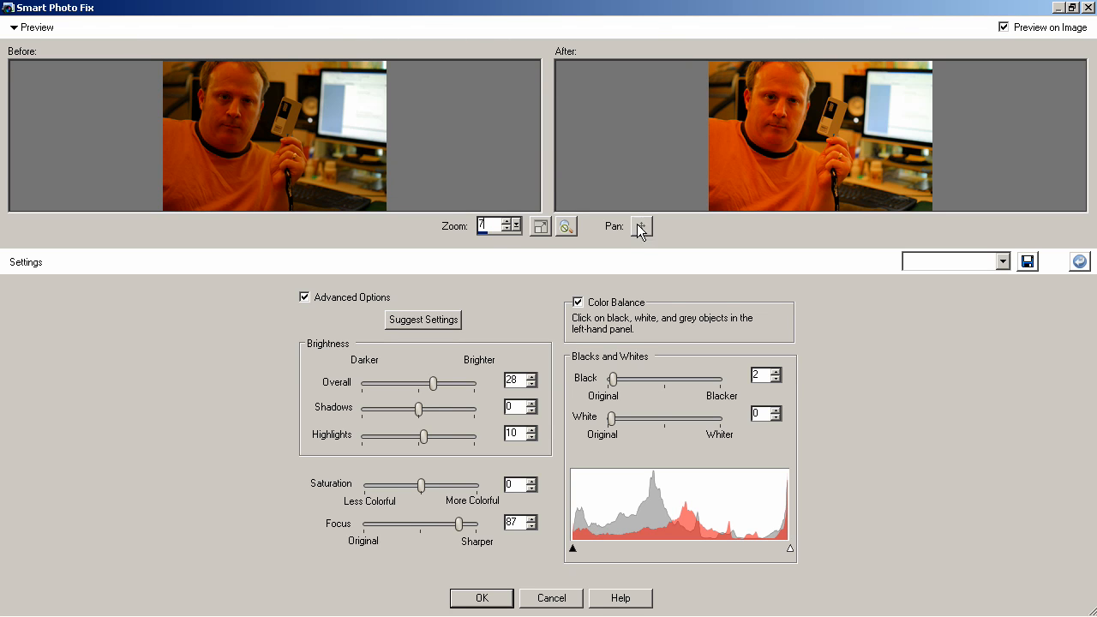
- Bring the gray card into the Before preview and sample it as the neutral gray point
left_click(639, 226)
type("1")
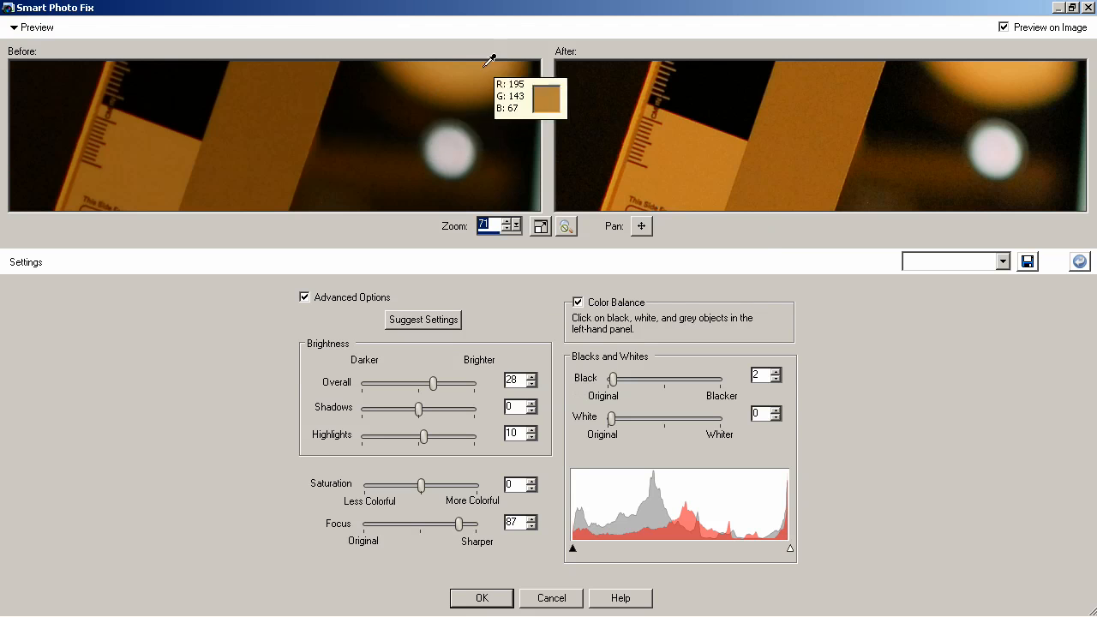
mouse_move(181, 76)
type("7")
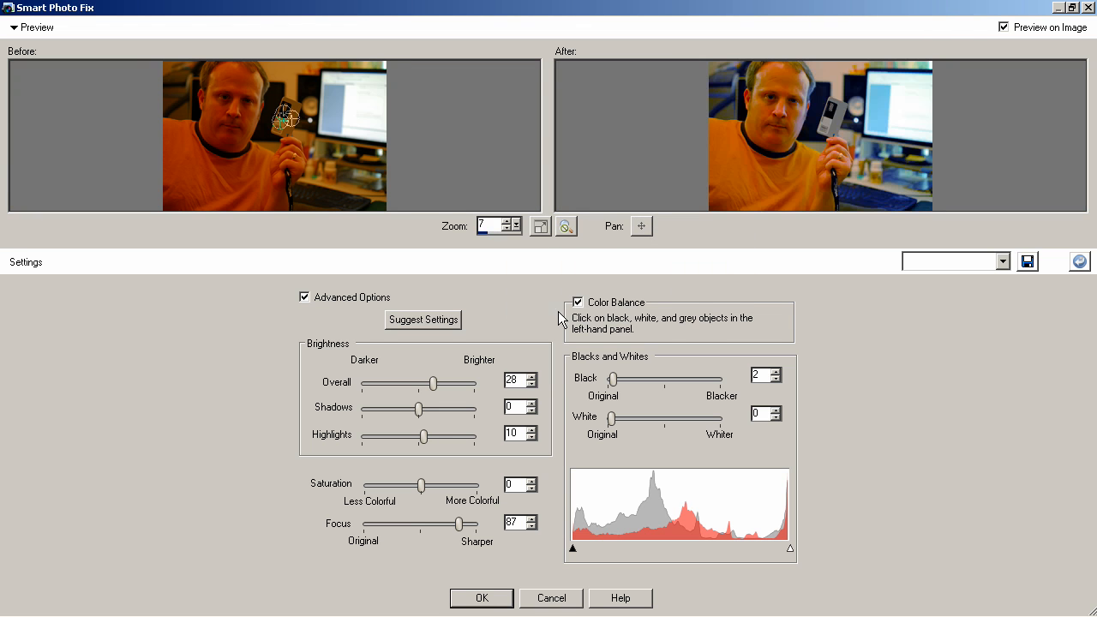
mouse_move(851, 122)
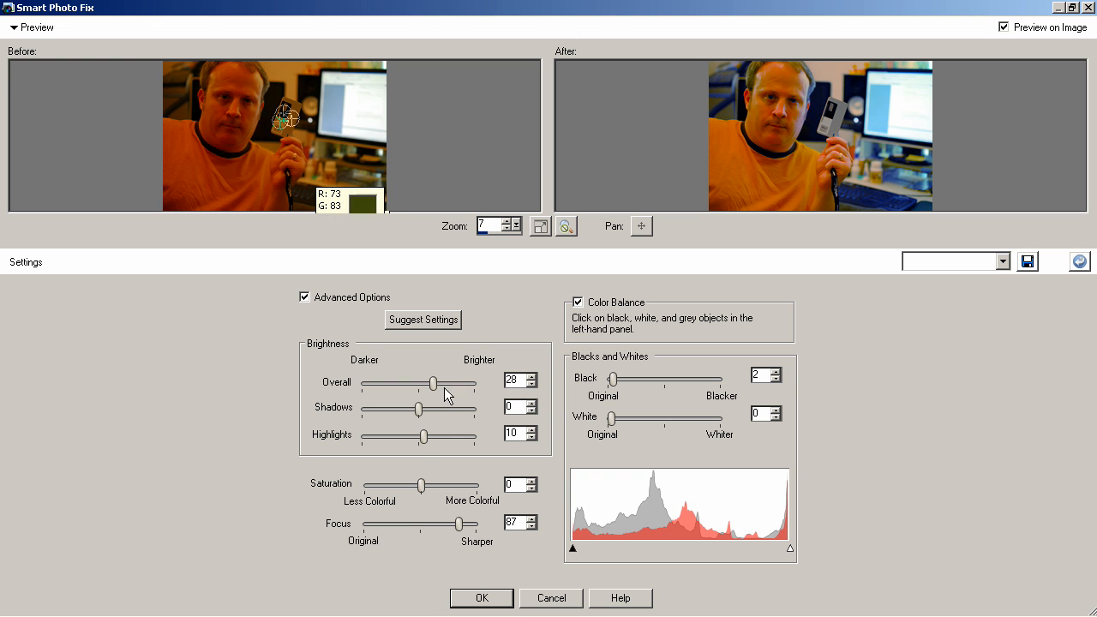
mouse_move(341, 343)
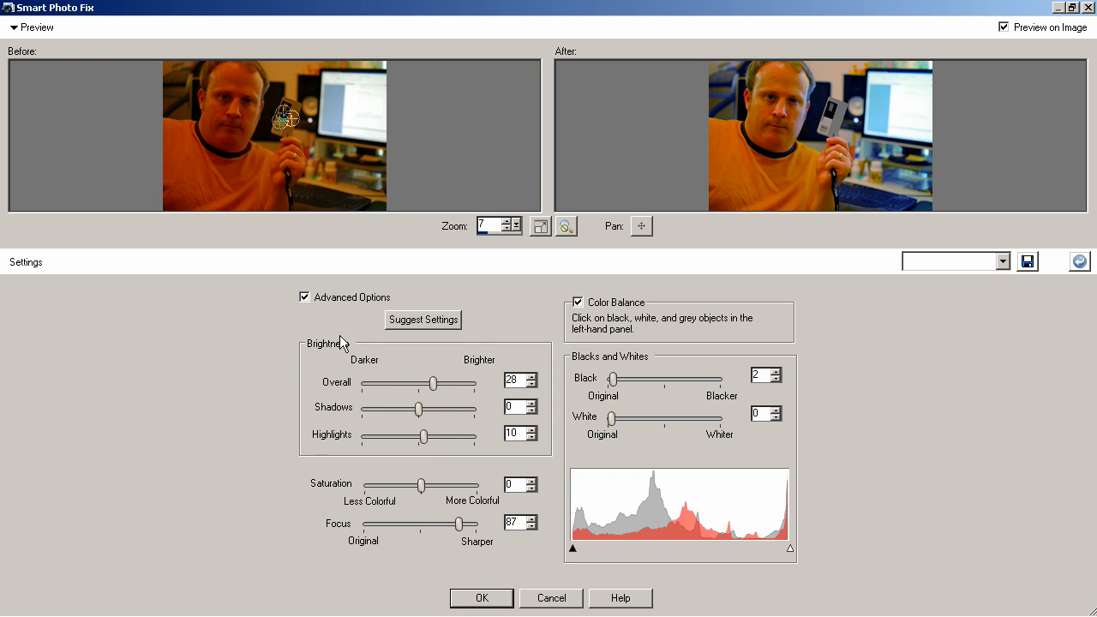
mouse_move(658, 421)
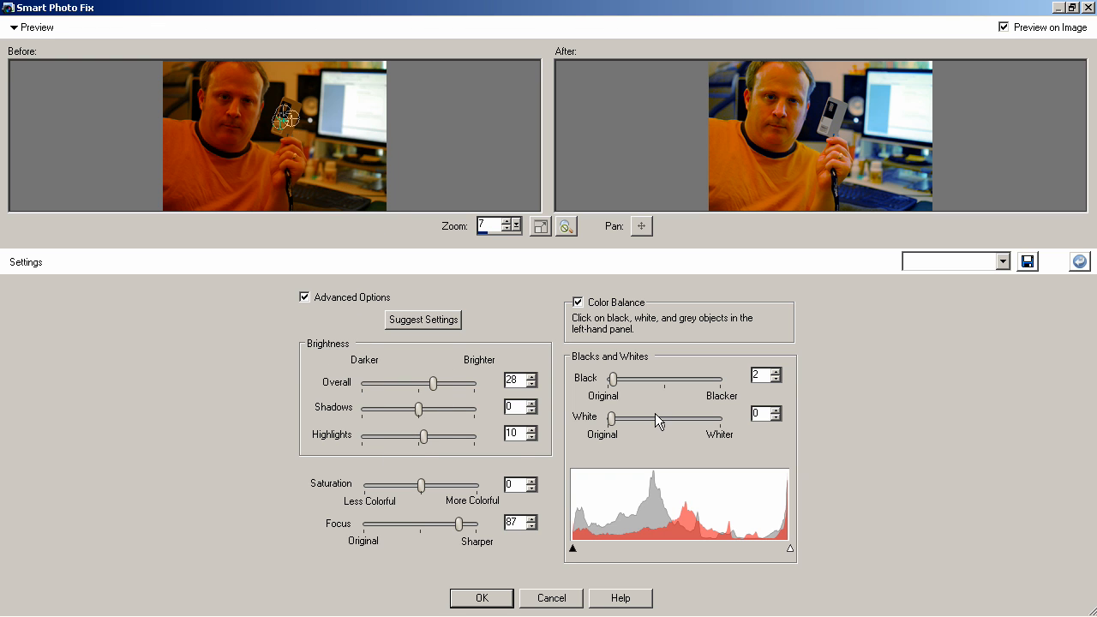
mouse_move(479, 555)
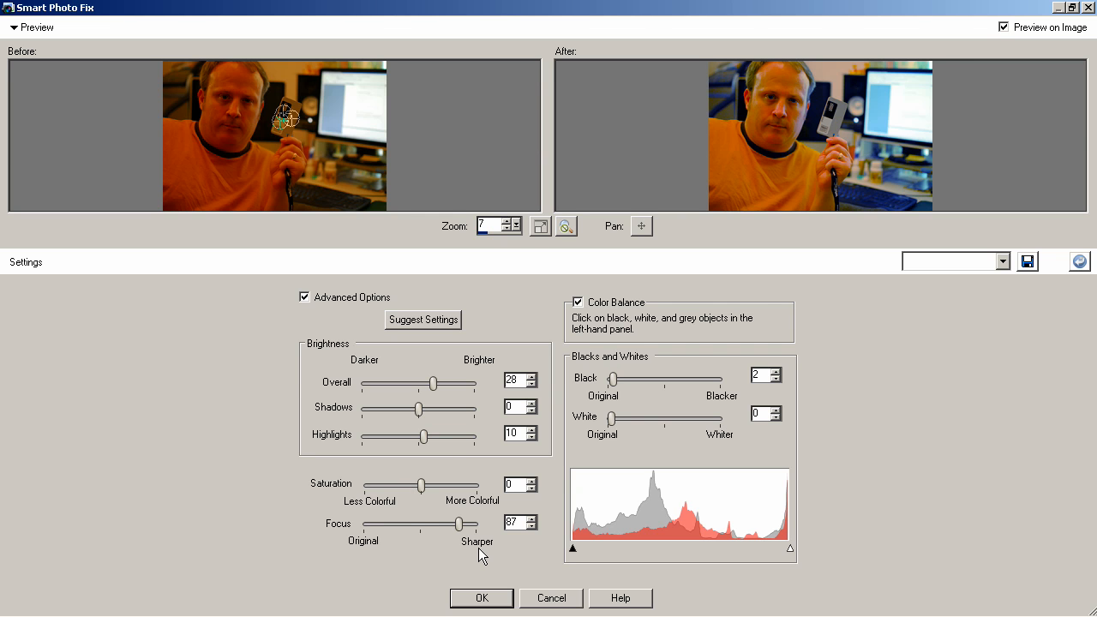
- Apply the Smart Photo Fix correction, then undo it to restore the orange original
left_click(480, 597)
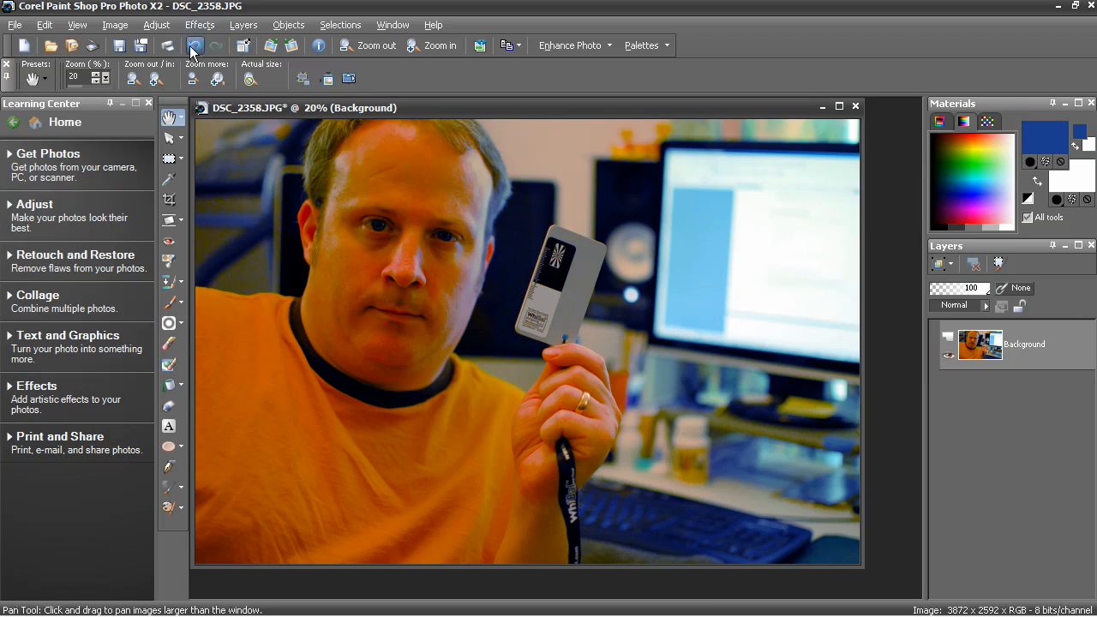
mouse_move(216, 45)
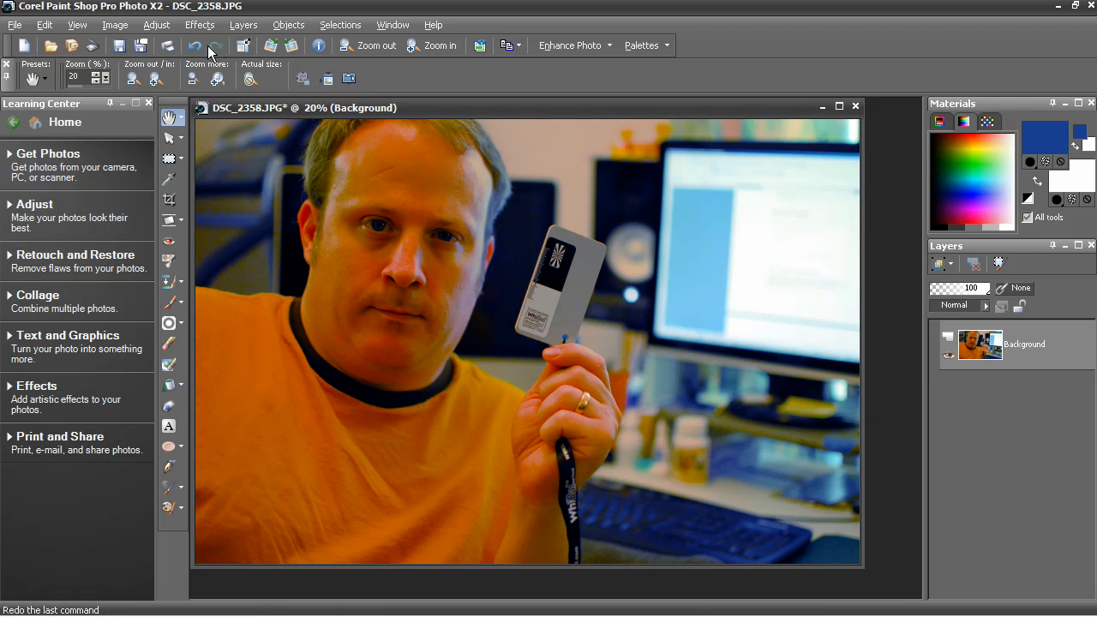
left_click(216, 45)
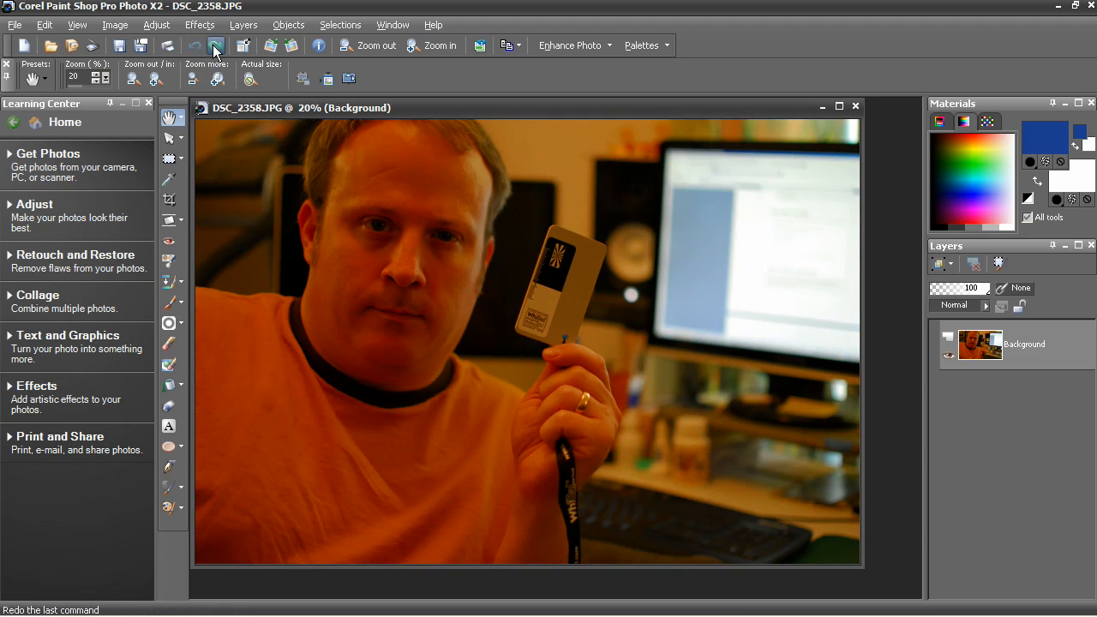
left_click(216, 46)
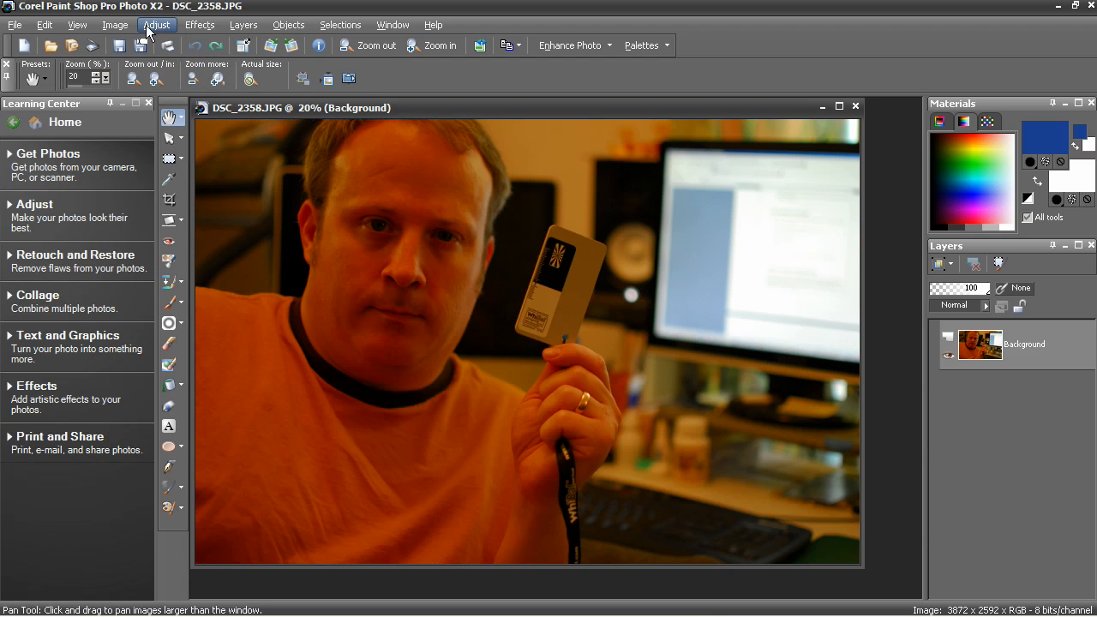
mouse_move(164, 30)
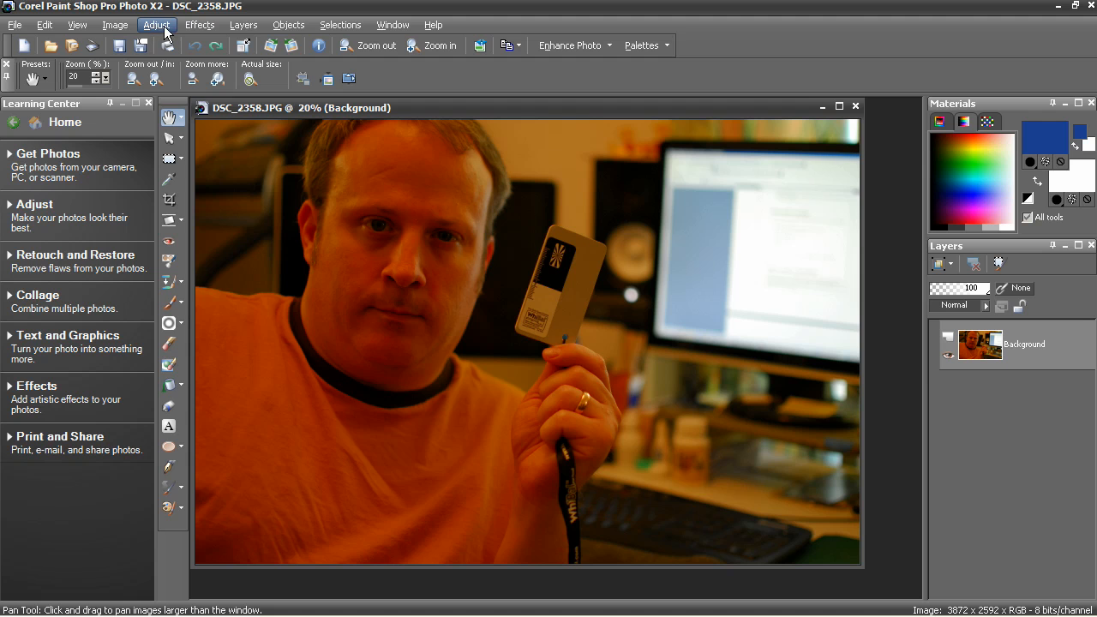
- Open Adjust > Color Balance for the orange-tinted photo
left_click(156, 24)
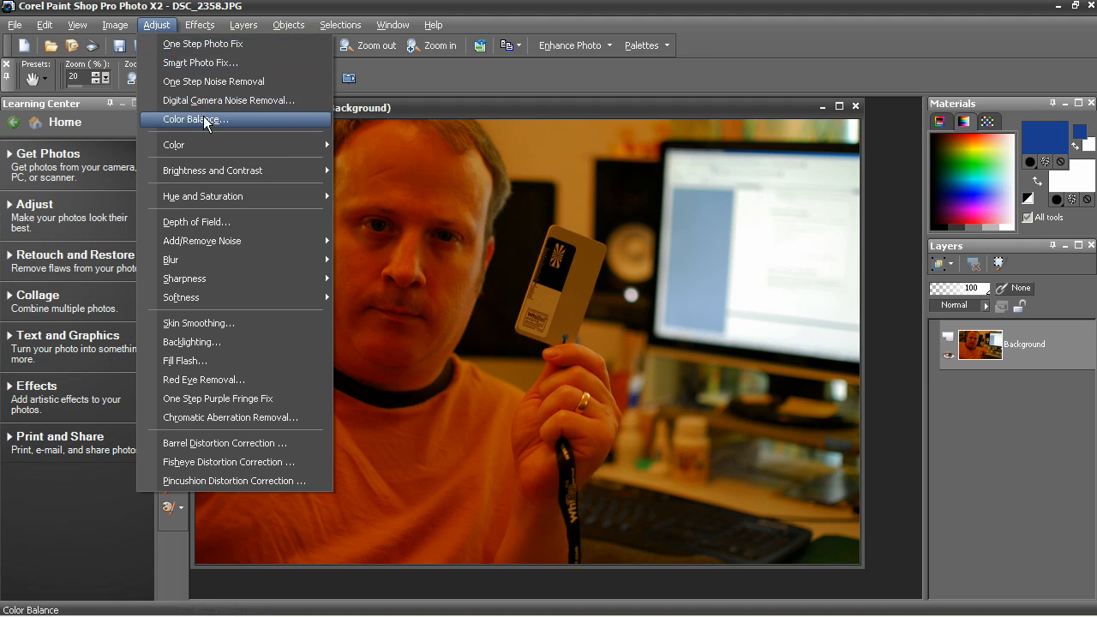
left_click(195, 119)
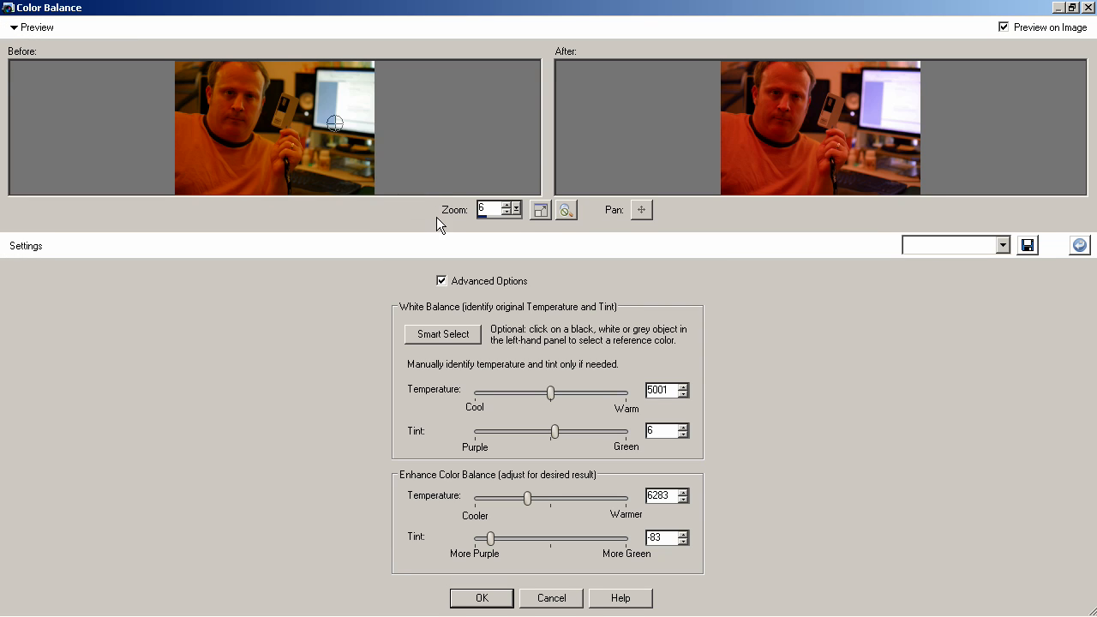
mouse_move(451, 305)
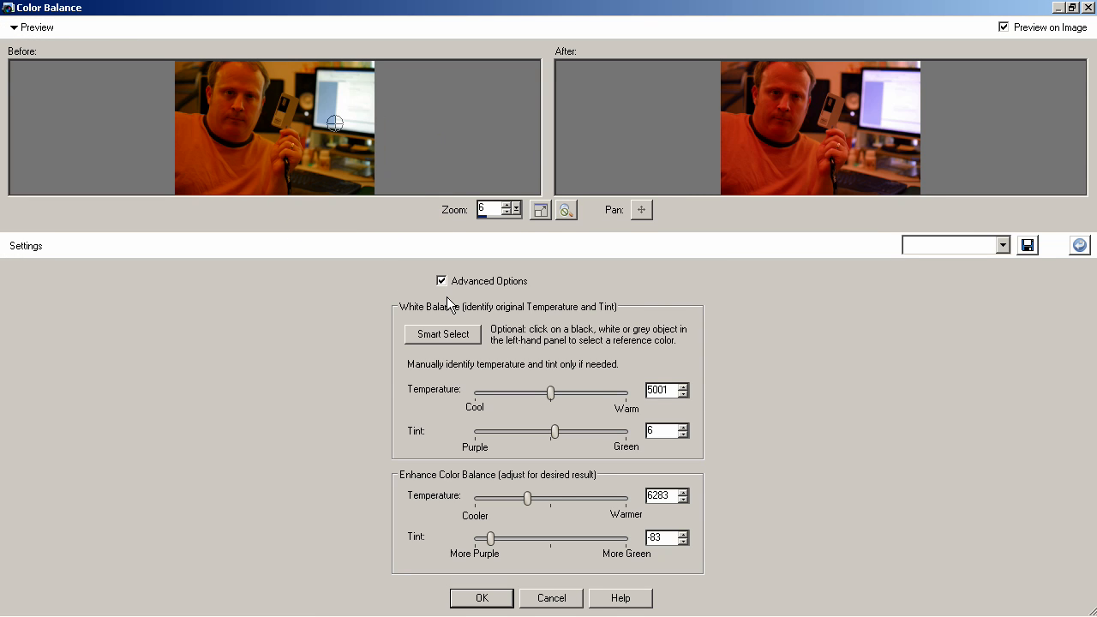
mouse_move(571, 328)
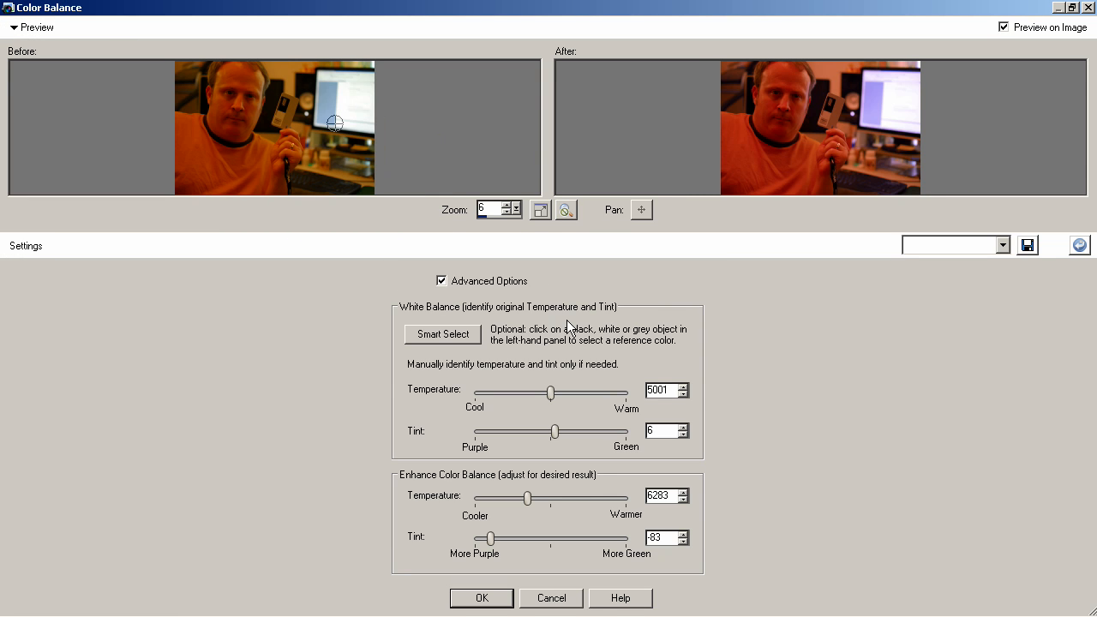
mouse_move(324, 109)
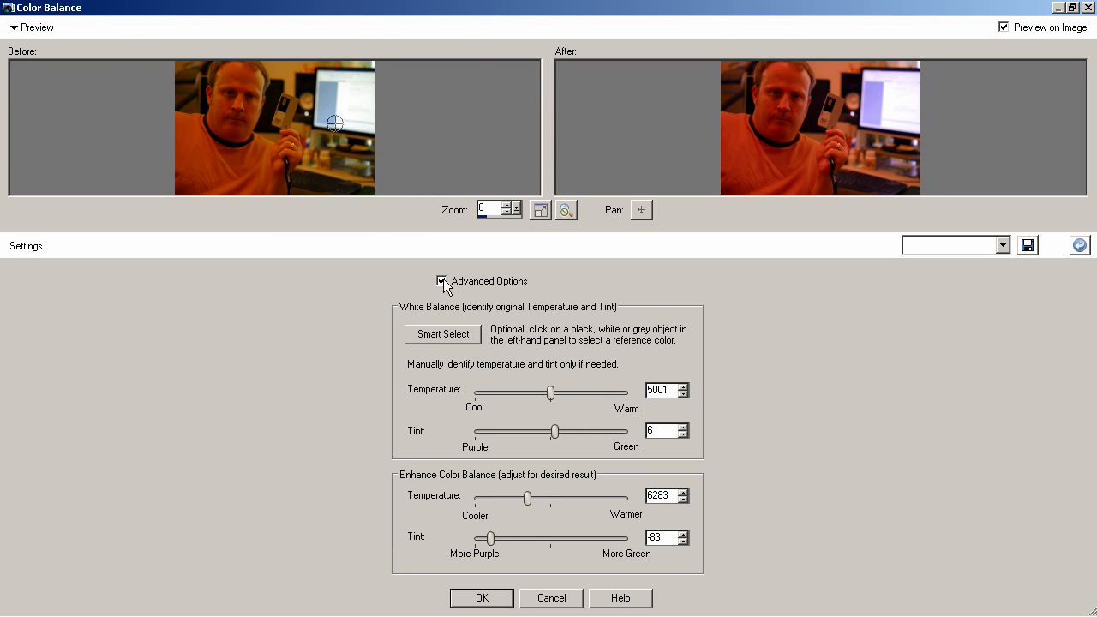
mouse_move(538, 340)
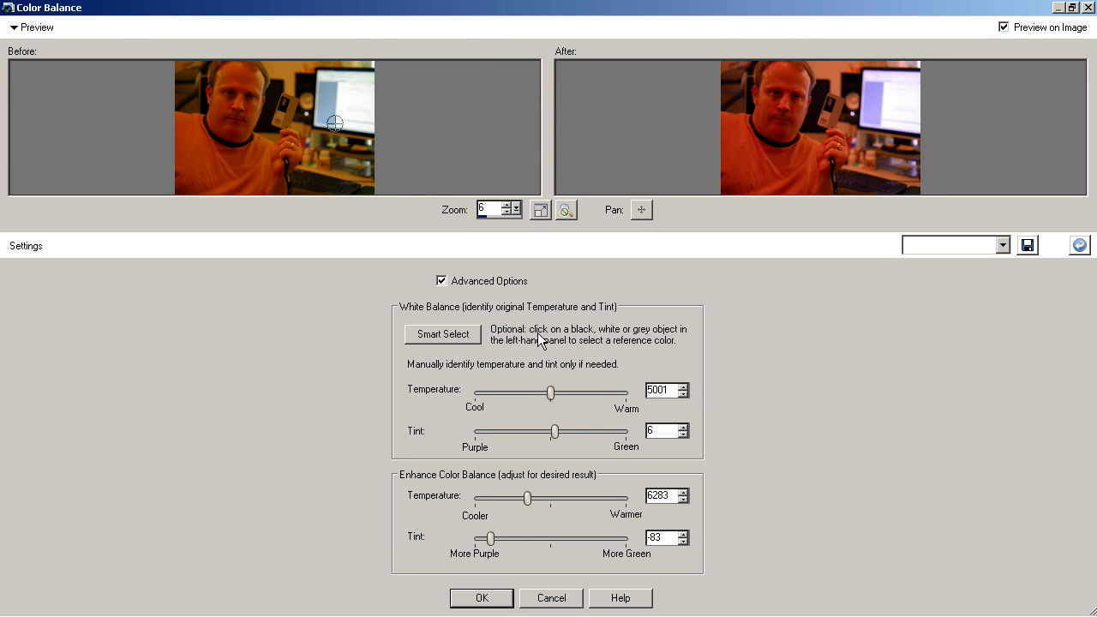
mouse_move(563, 347)
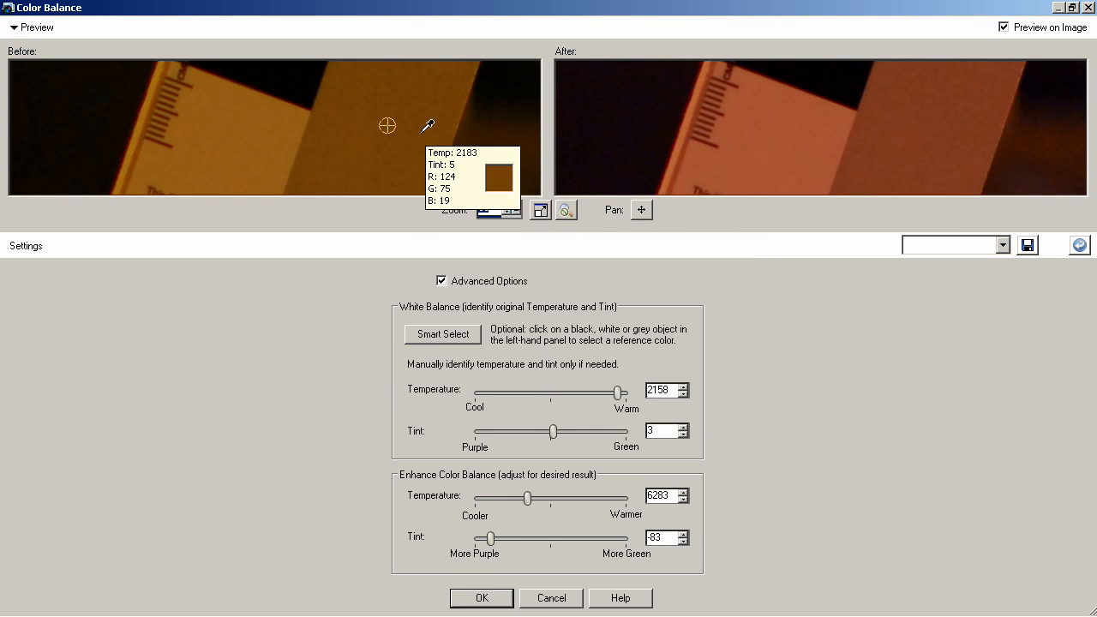
- Sample the gray card to set white balance to temperature 2158, tint 3
left_click(387, 125)
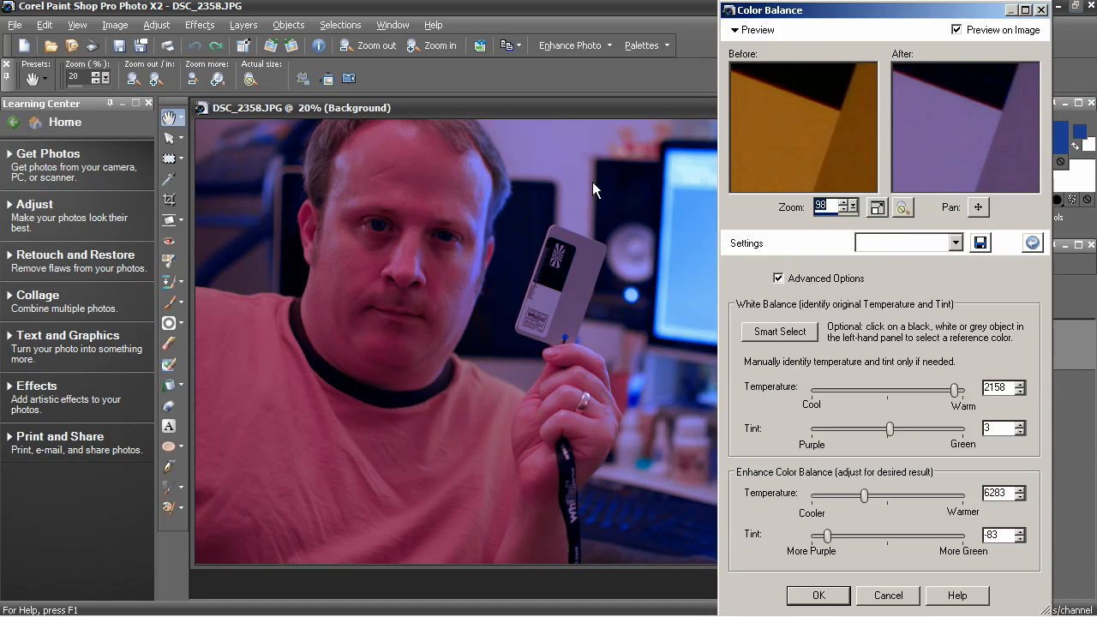
mouse_move(700, 191)
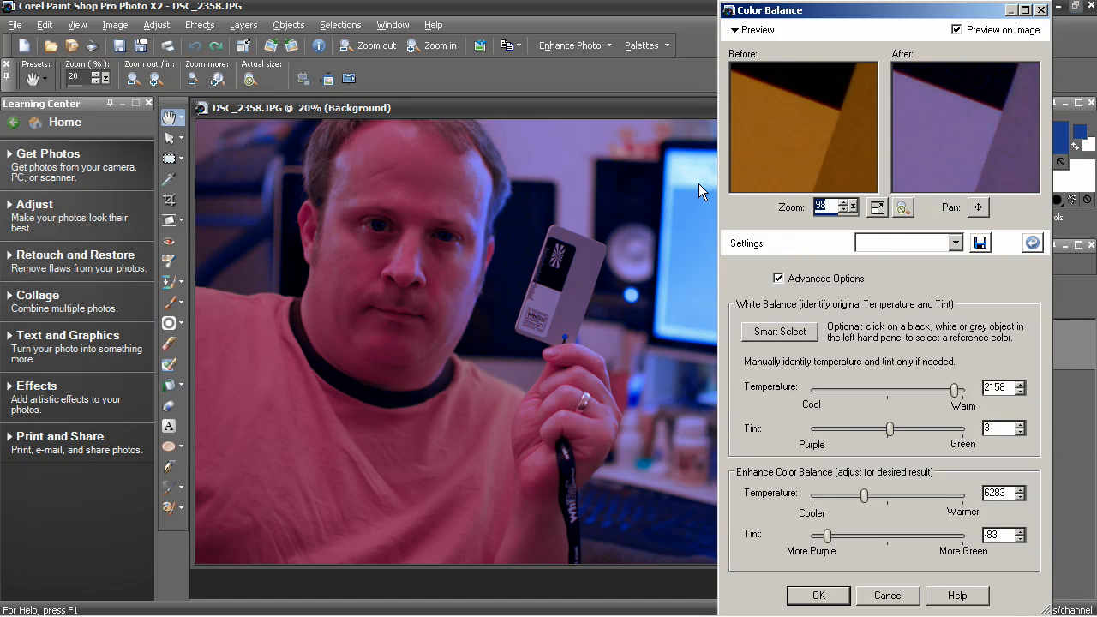
mouse_move(676, 273)
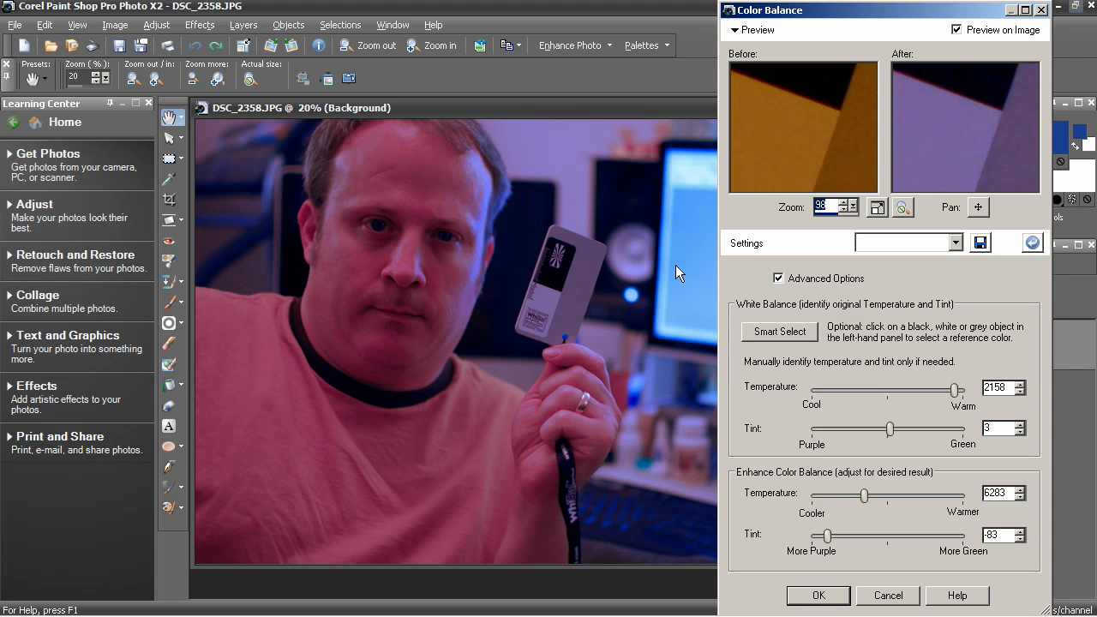
mouse_move(827, 437)
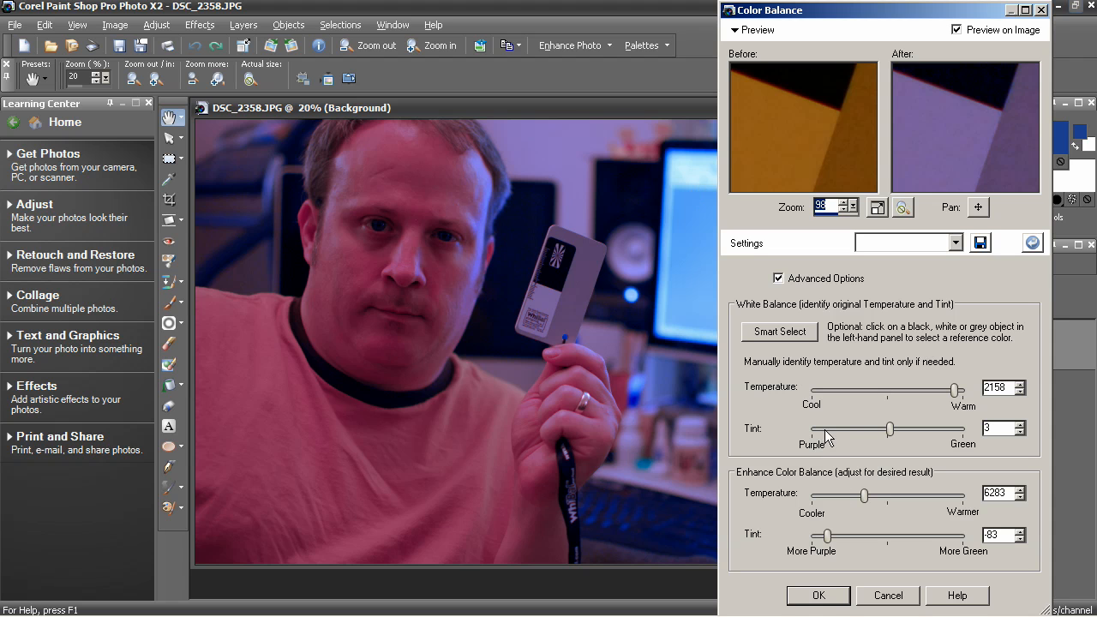
mouse_move(863, 500)
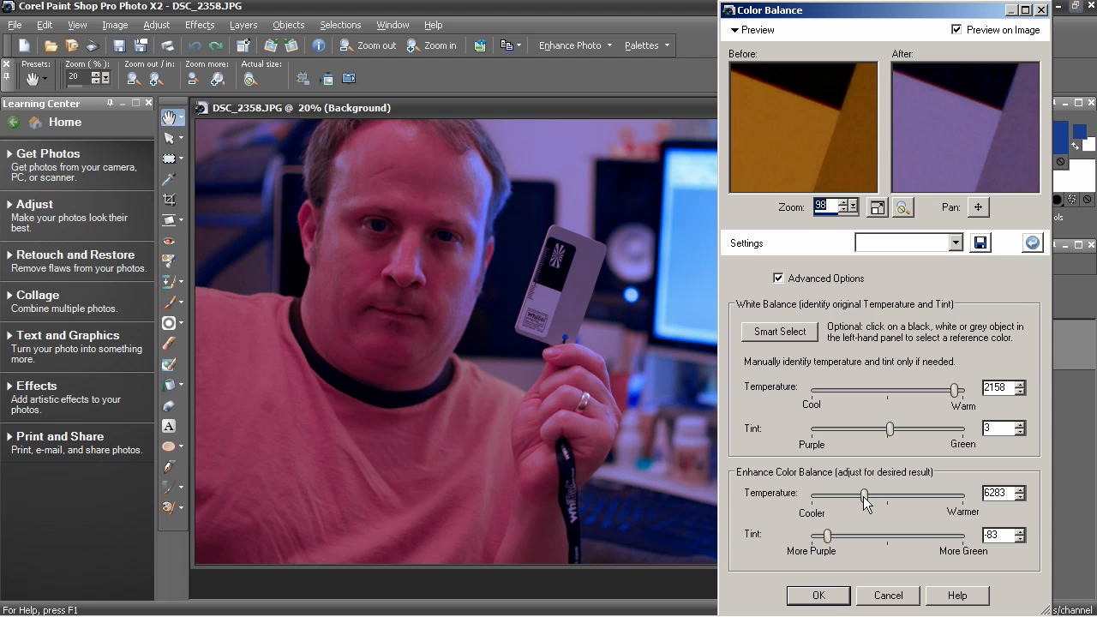
- Set Enhance Color Balance temperature to 6641 and tint to -61
left_click_drag(863, 497, 857, 497)
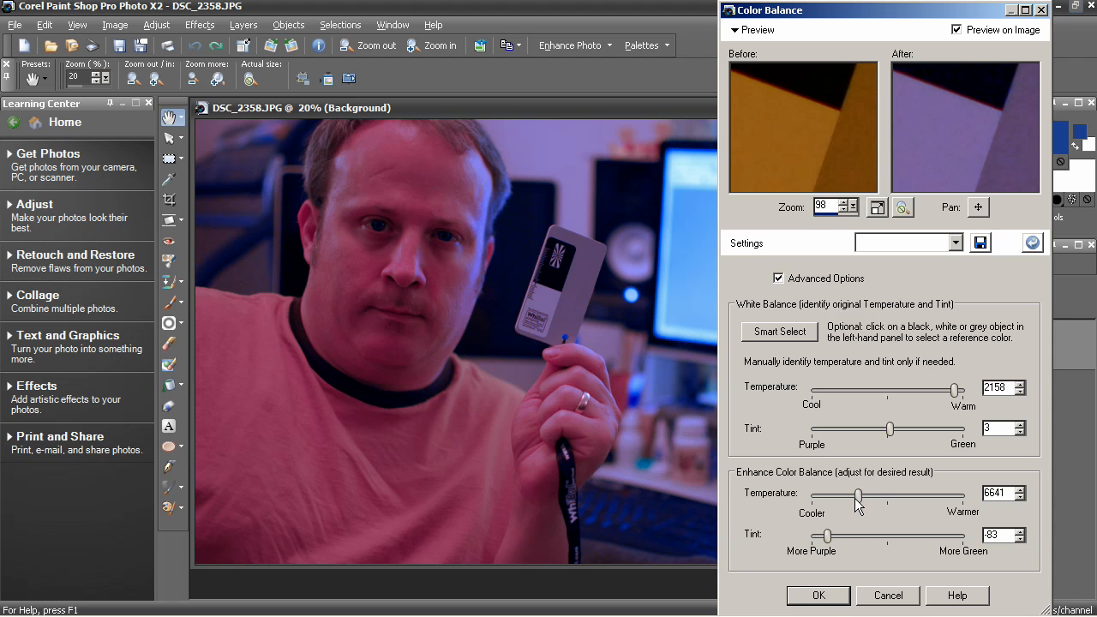
mouse_move(844, 540)
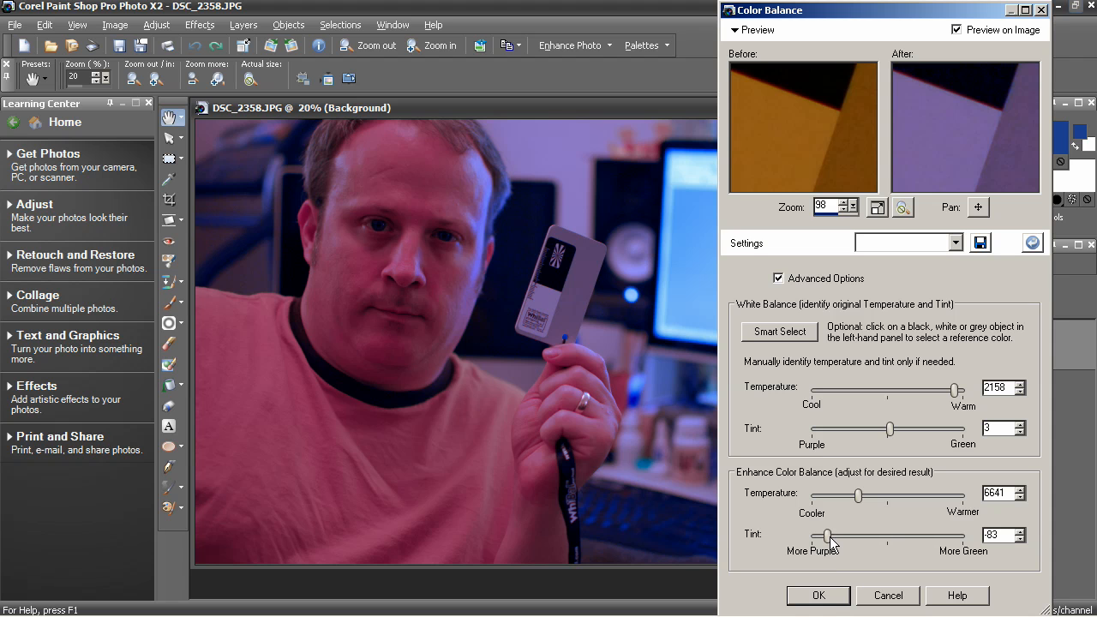
left_click_drag(826, 537, 840, 537)
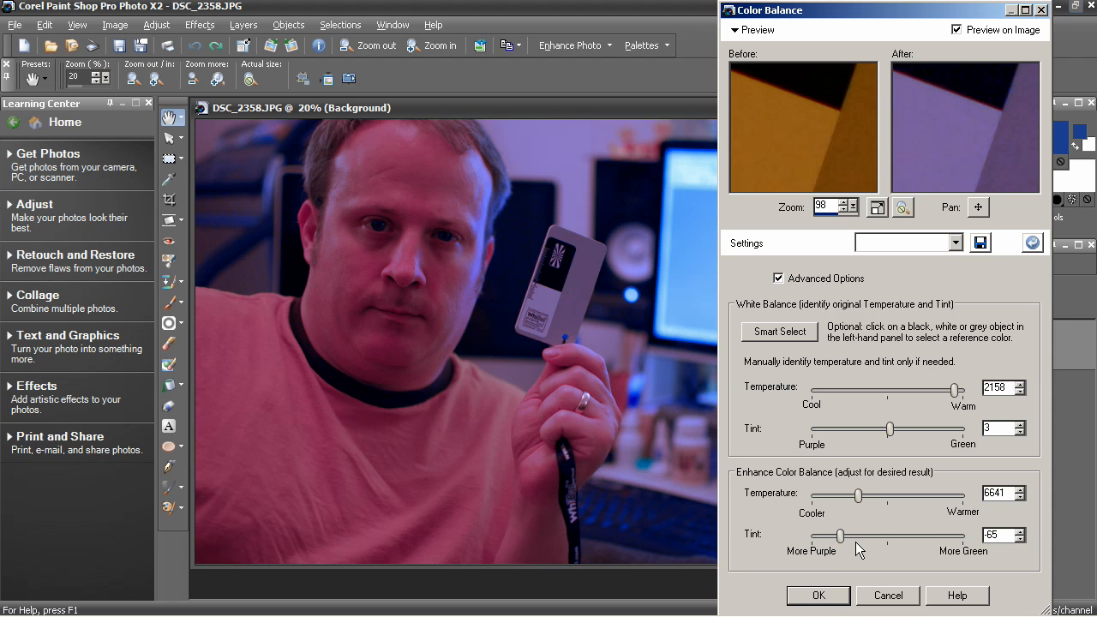
mouse_move(950, 550)
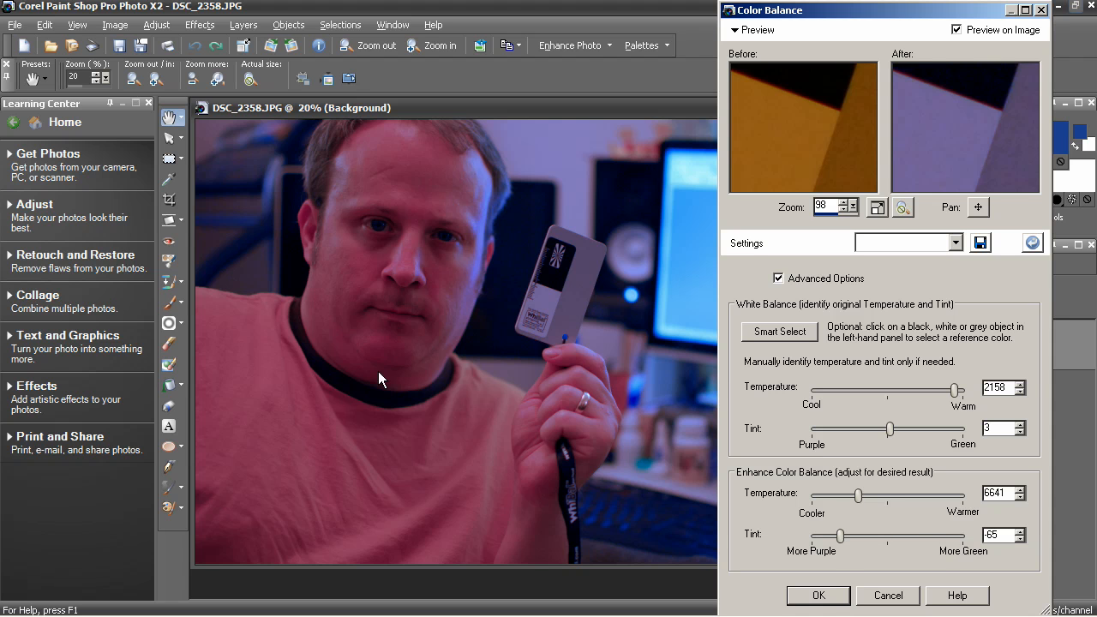
left_click_drag(837, 535, 844, 538)
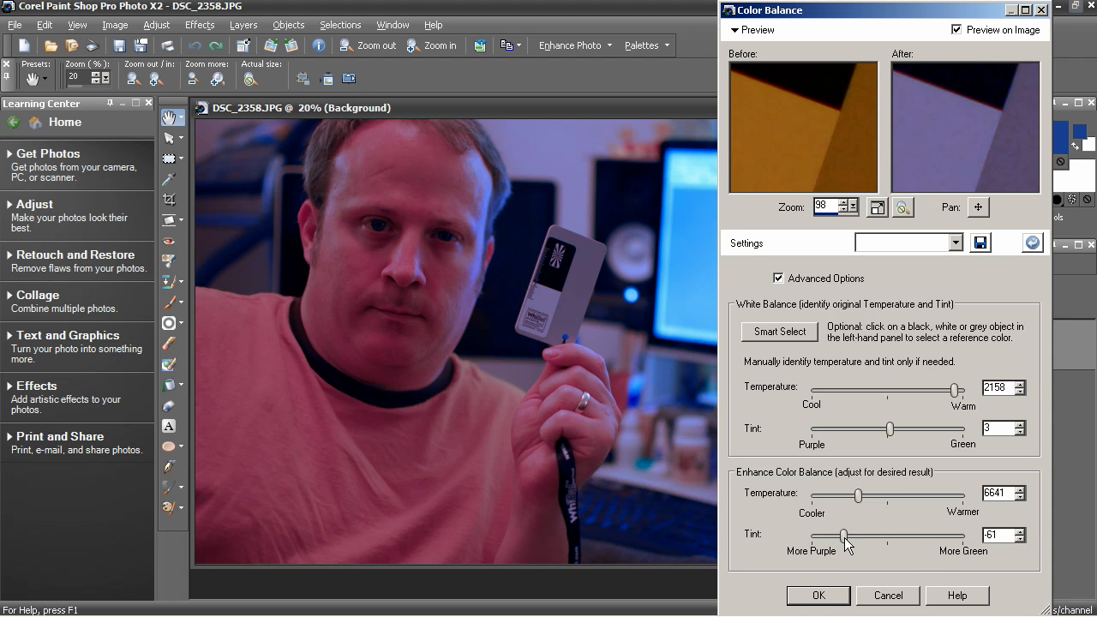
mouse_move(576, 285)
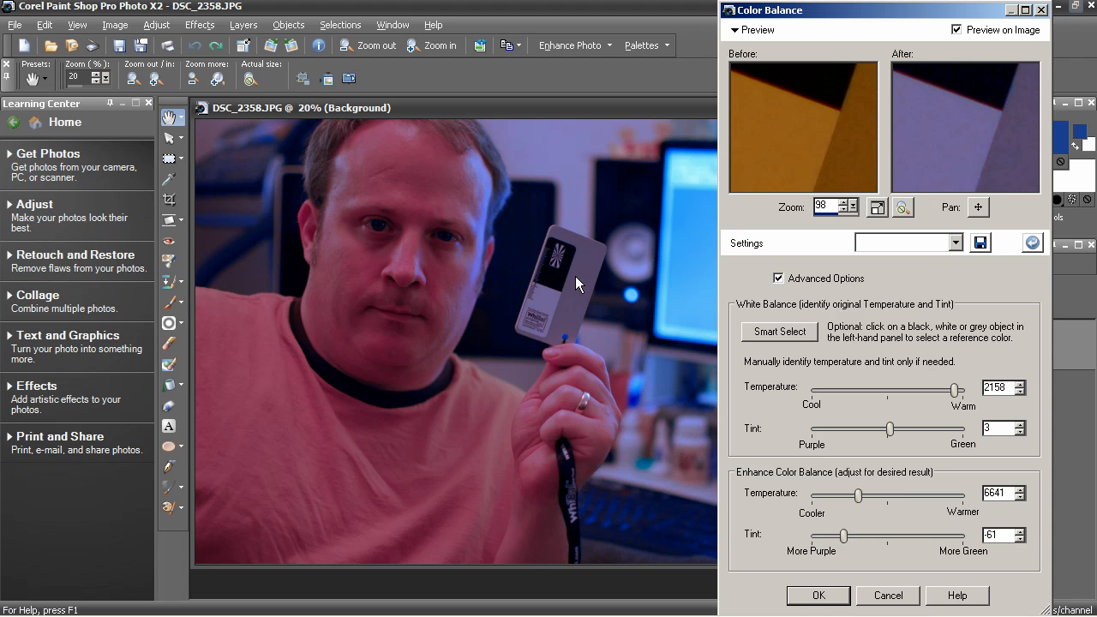
mouse_move(865, 314)
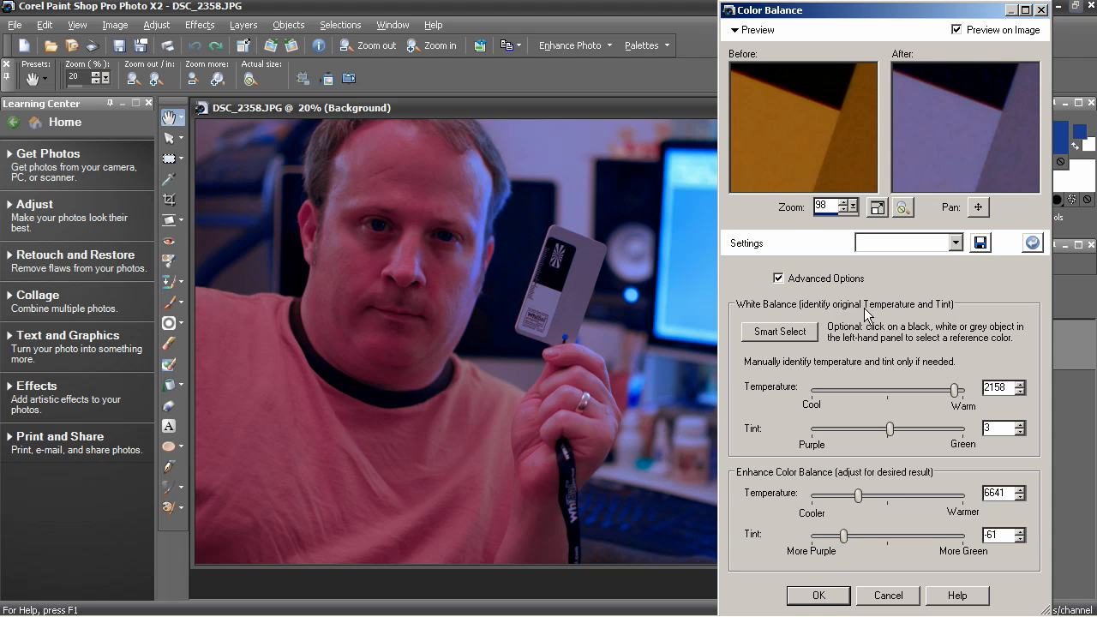
mouse_move(964, 251)
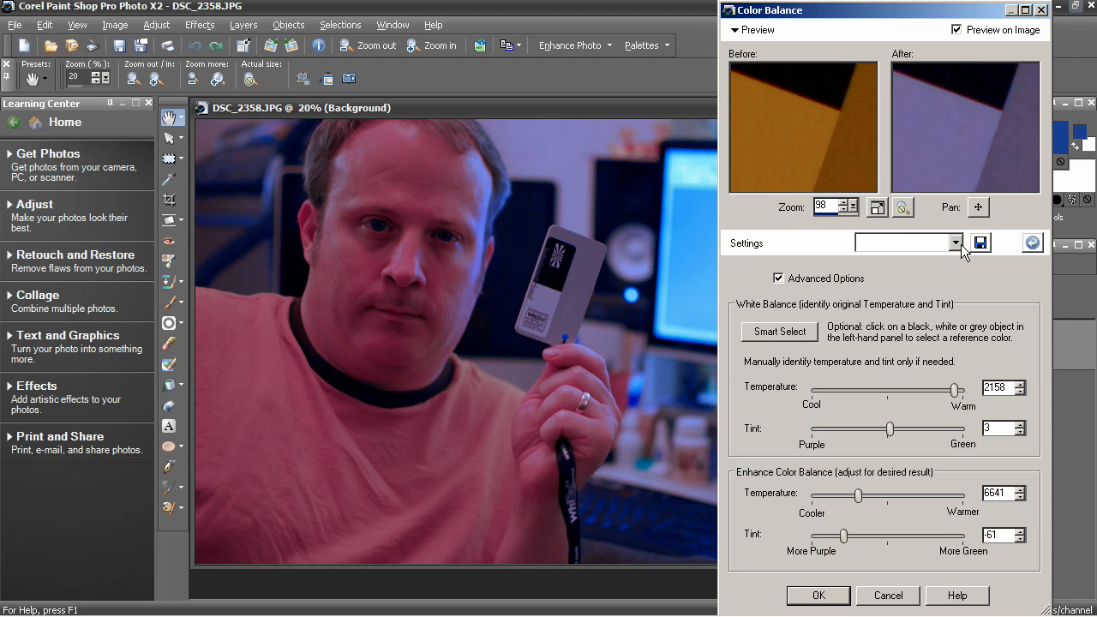
- Save the current Color Balance settings as a preset named 'Photo Shoot'
left_click(979, 242)
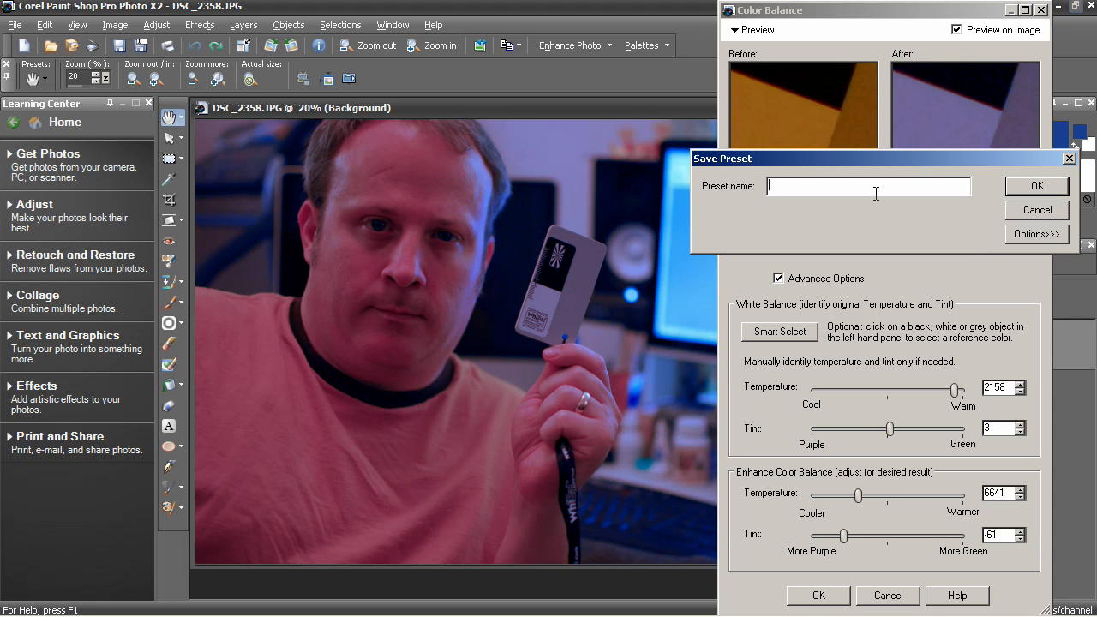
type("PHoto")
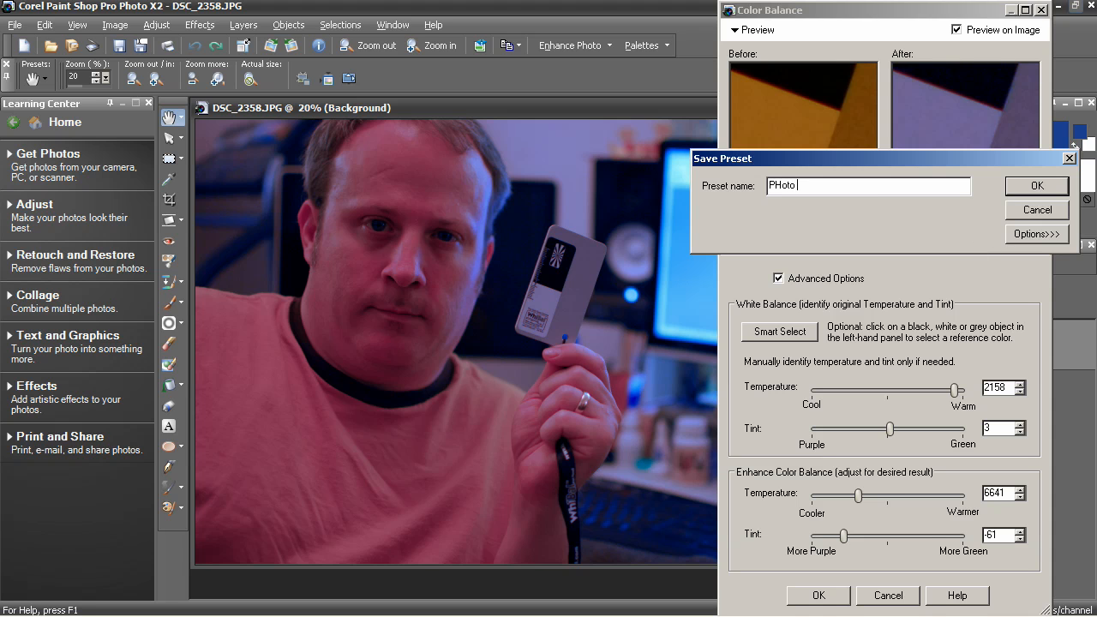
type("Shood")
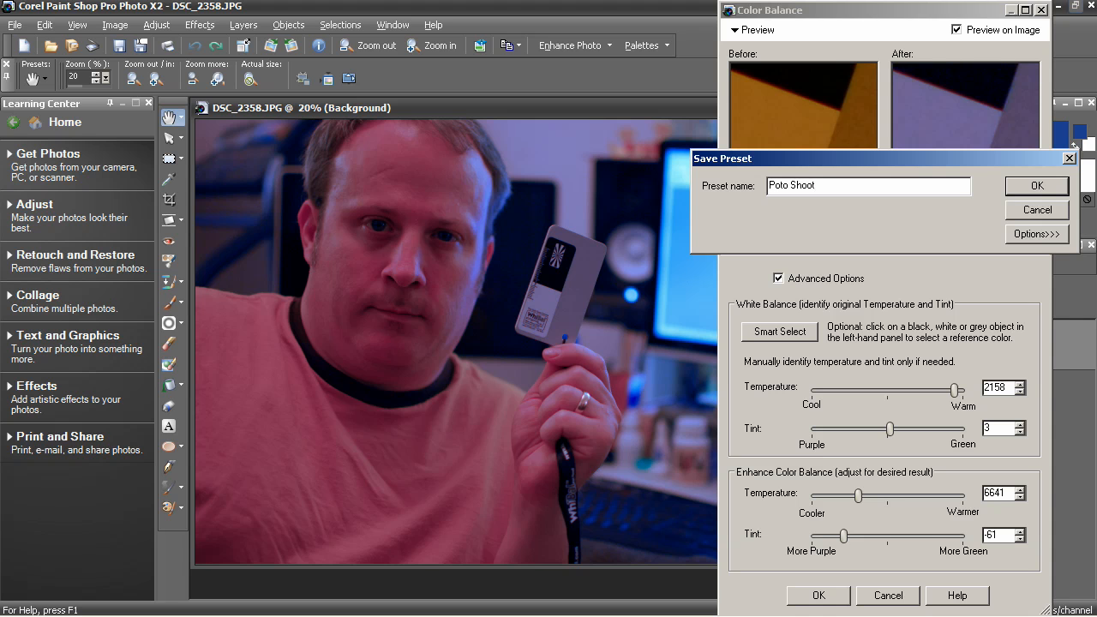
left_click(1036, 185)
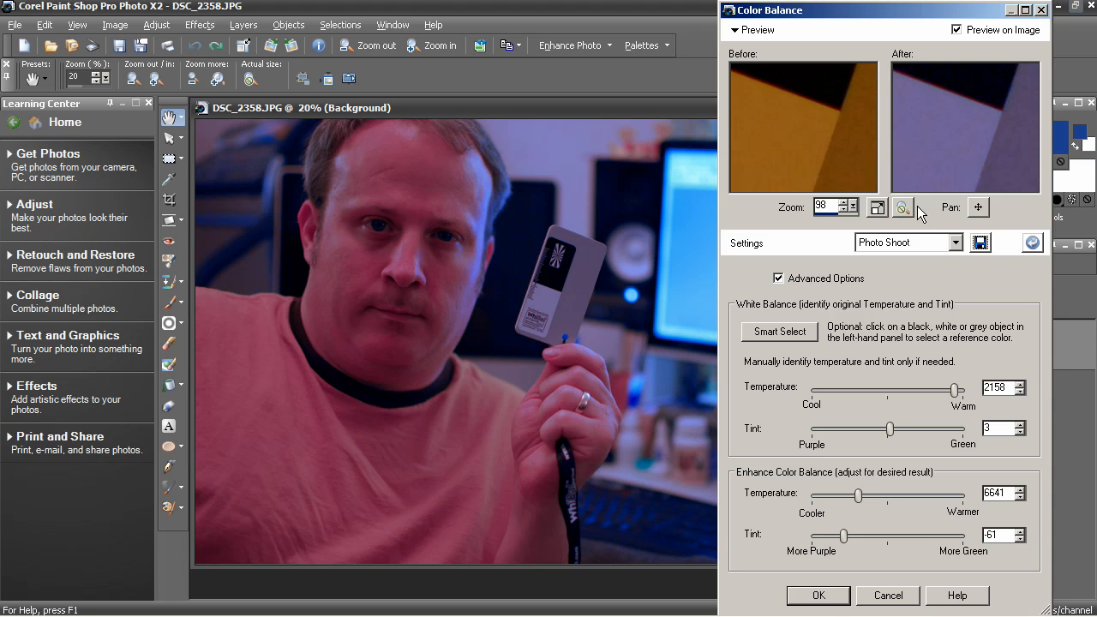
mouse_move(940, 251)
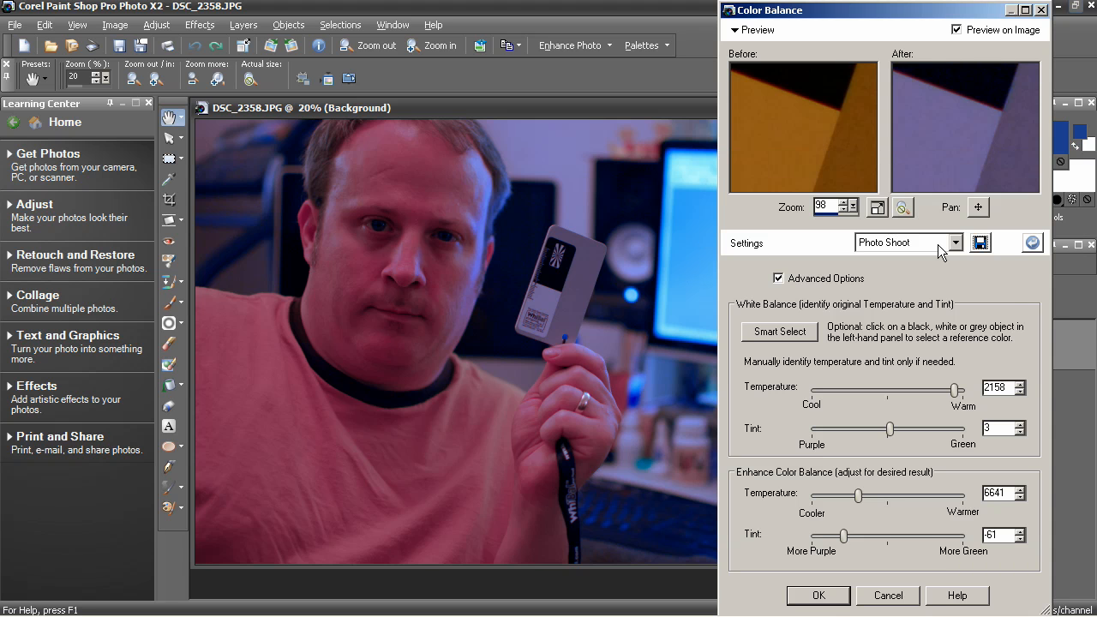